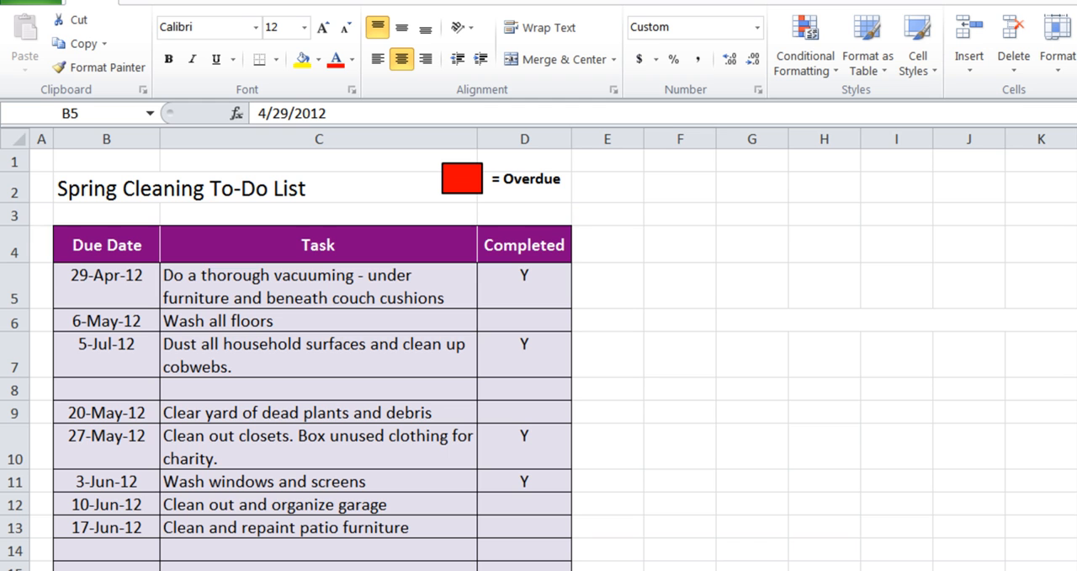
{"action": "mouse_move", "coordinate": [852, 317]}
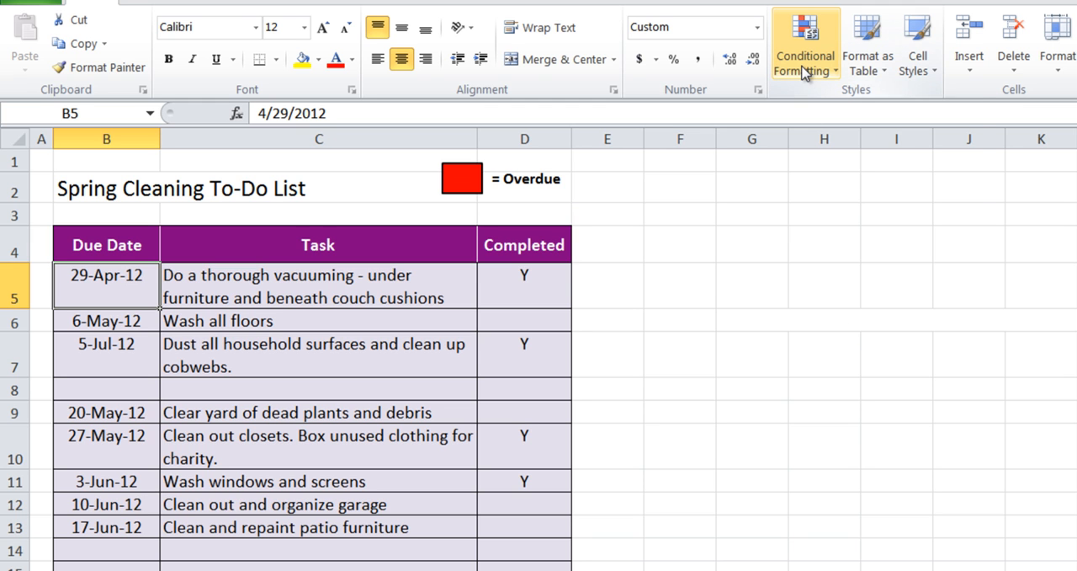
Bring up the Conditional Formatting Rules Manager for the first due date B5.
{"action": "left_click", "coordinate": [804, 42]}
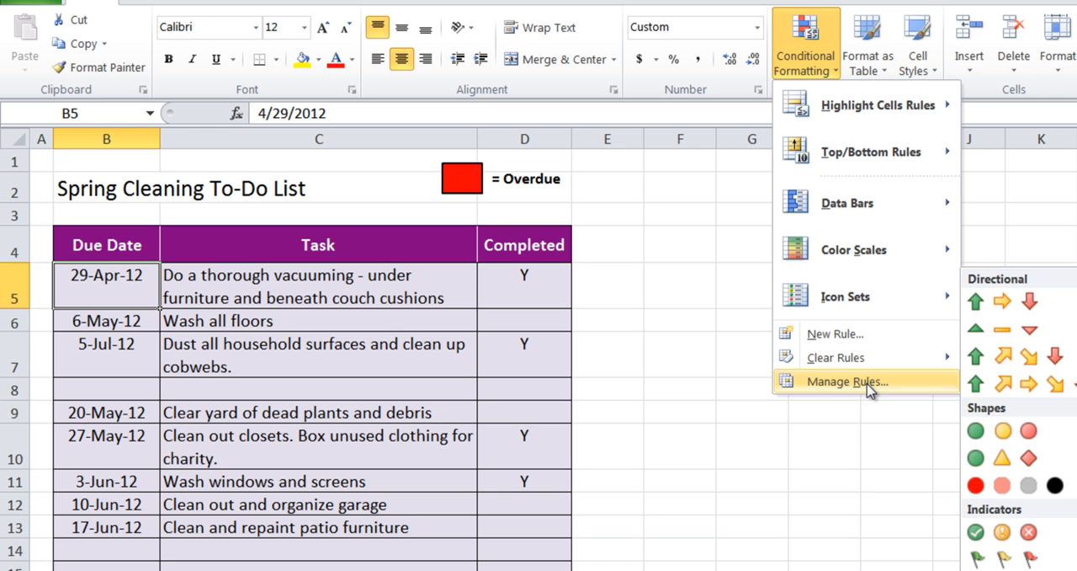
{"action": "left_click", "coordinate": [846, 381]}
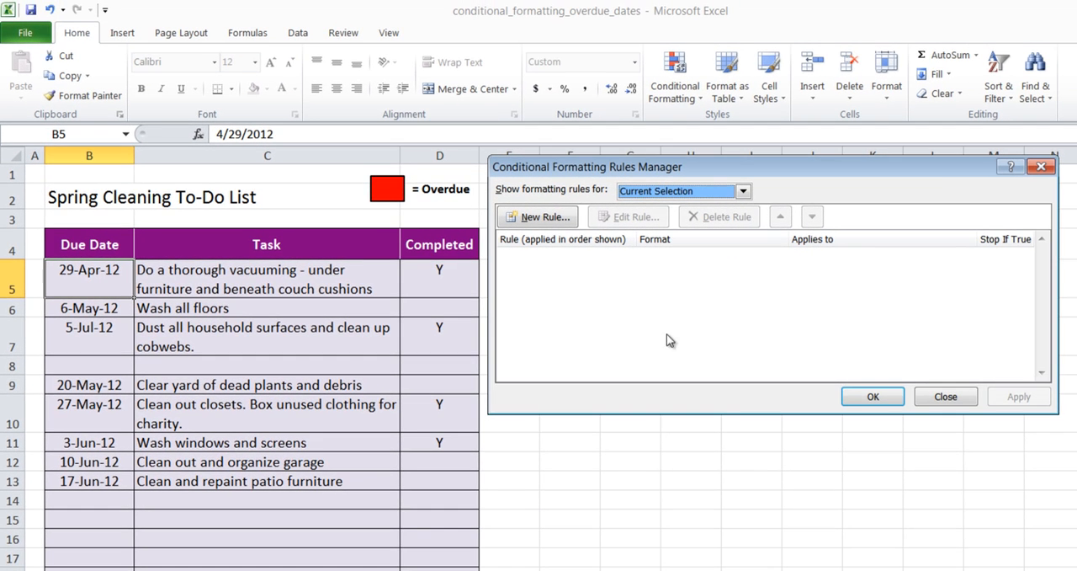
Create a formula-based rule with the condition =$b5<Today() for the first due date.
{"action": "left_click", "coordinate": [541, 216]}
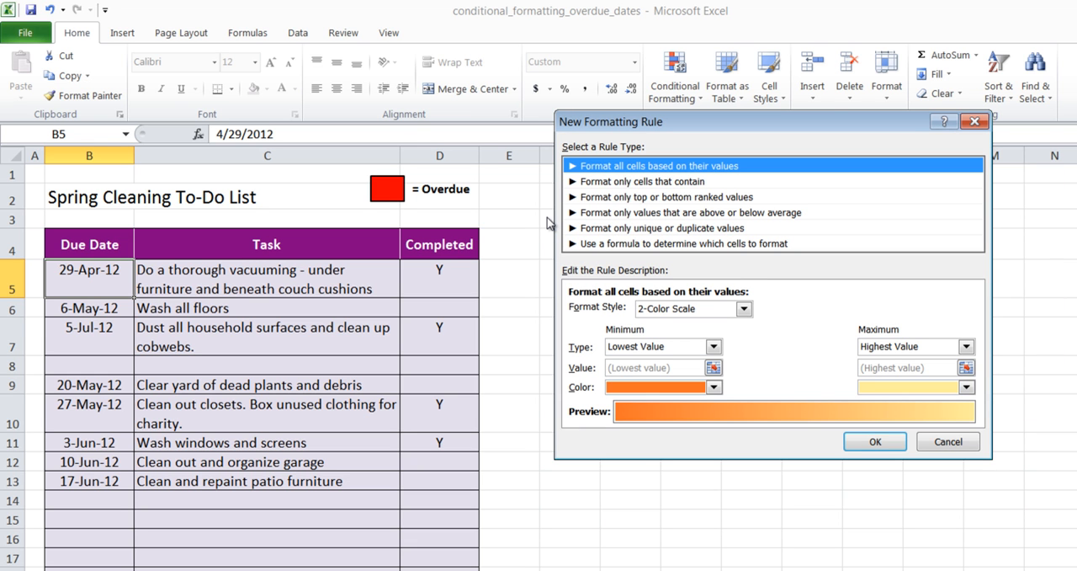
{"action": "mouse_move", "coordinate": [581, 259]}
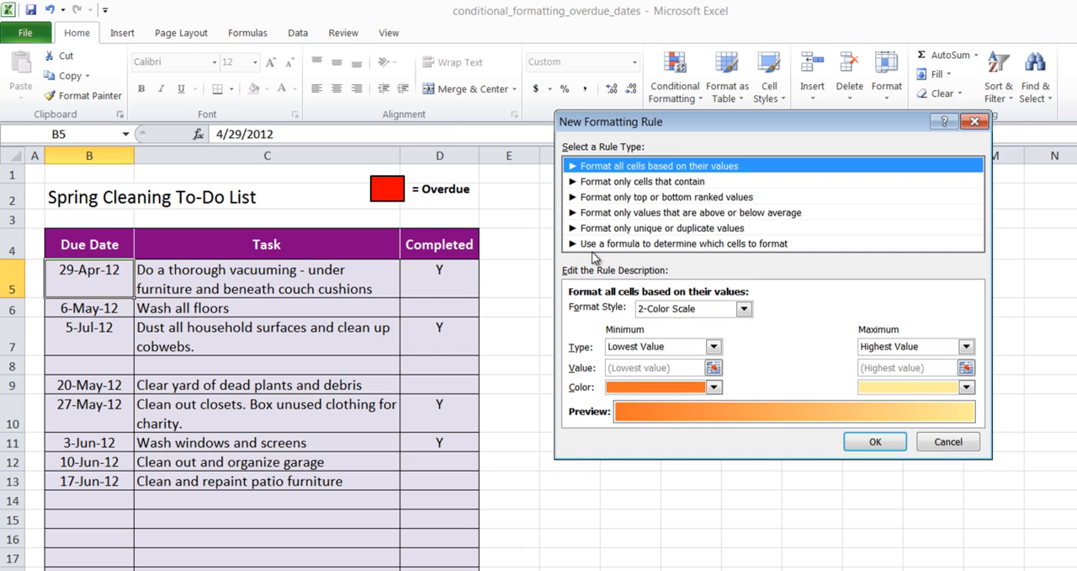
{"action": "mouse_move", "coordinate": [621, 248]}
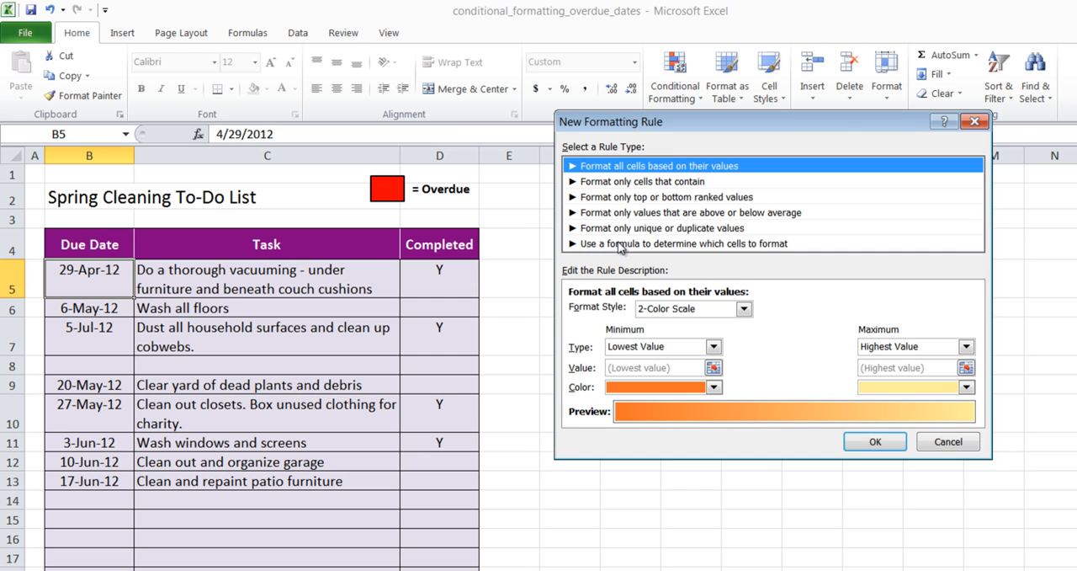
{"action": "left_click", "coordinate": [679, 243]}
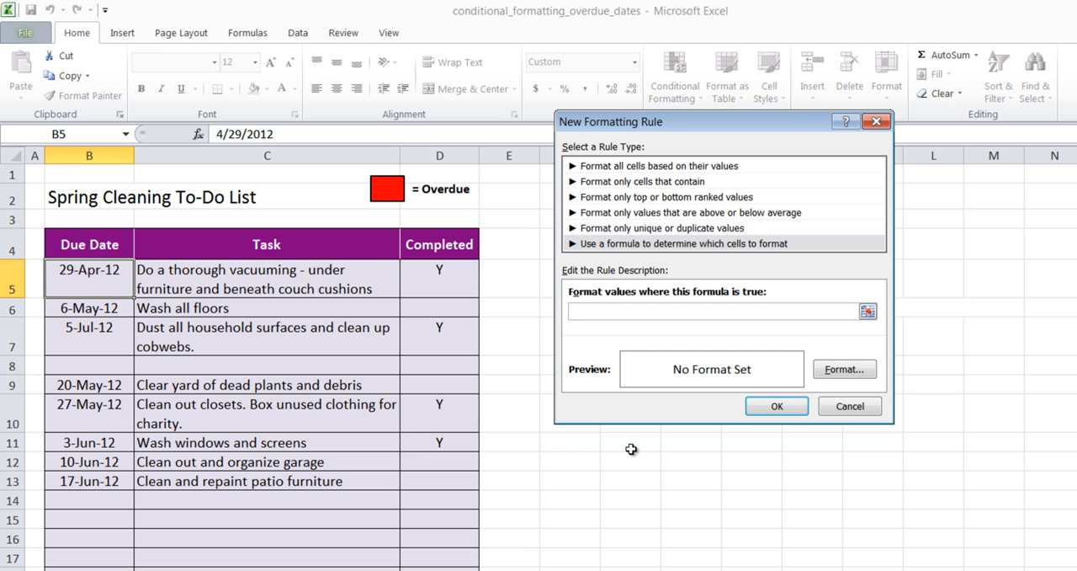
{"action": "type", "text": "="}
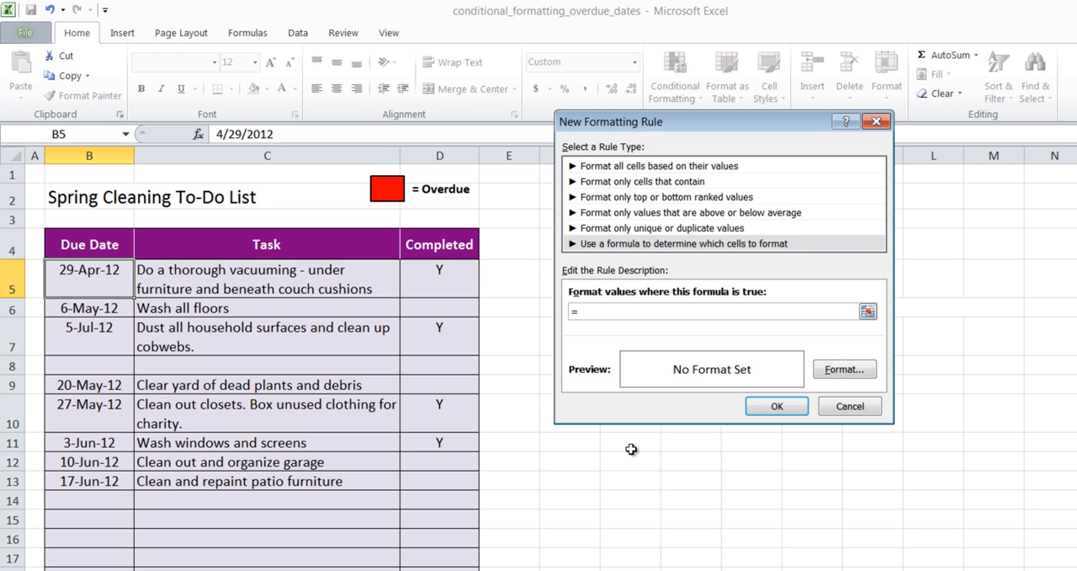
{"action": "type", "text": "$b"}
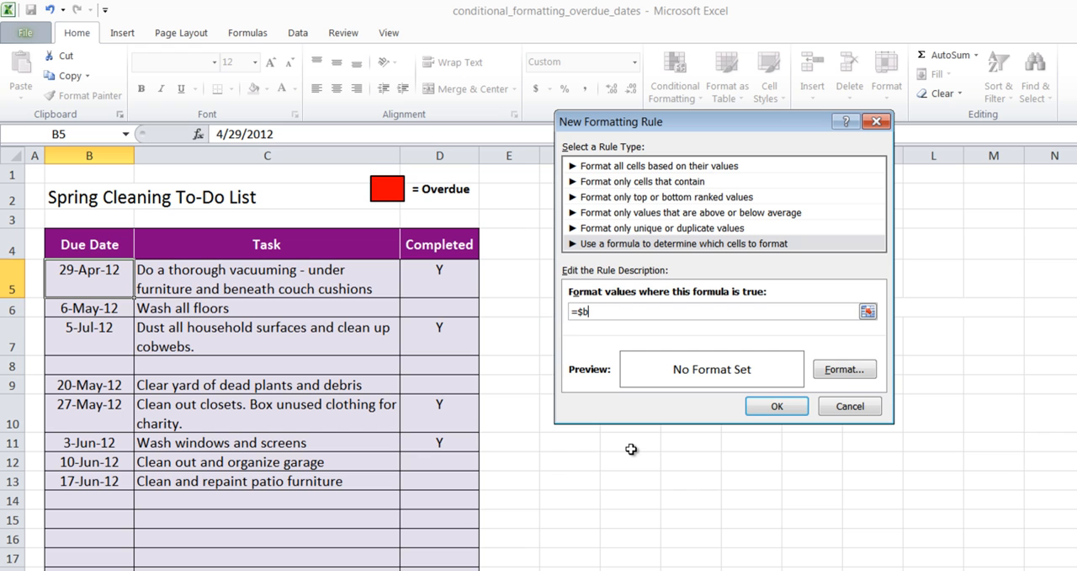
{"action": "type", "text": "5"}
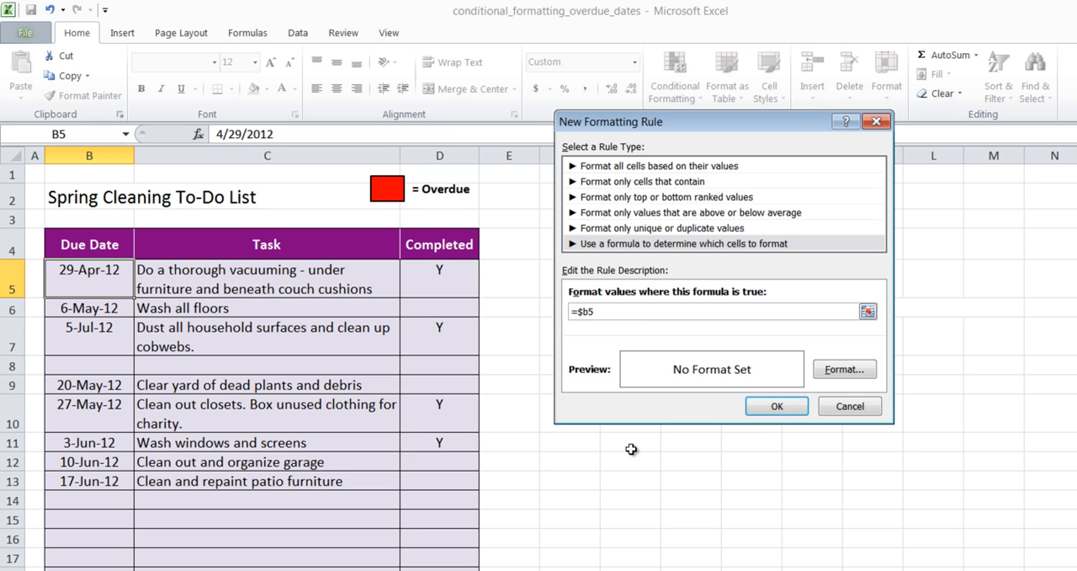
{"action": "type", "text": "<"}
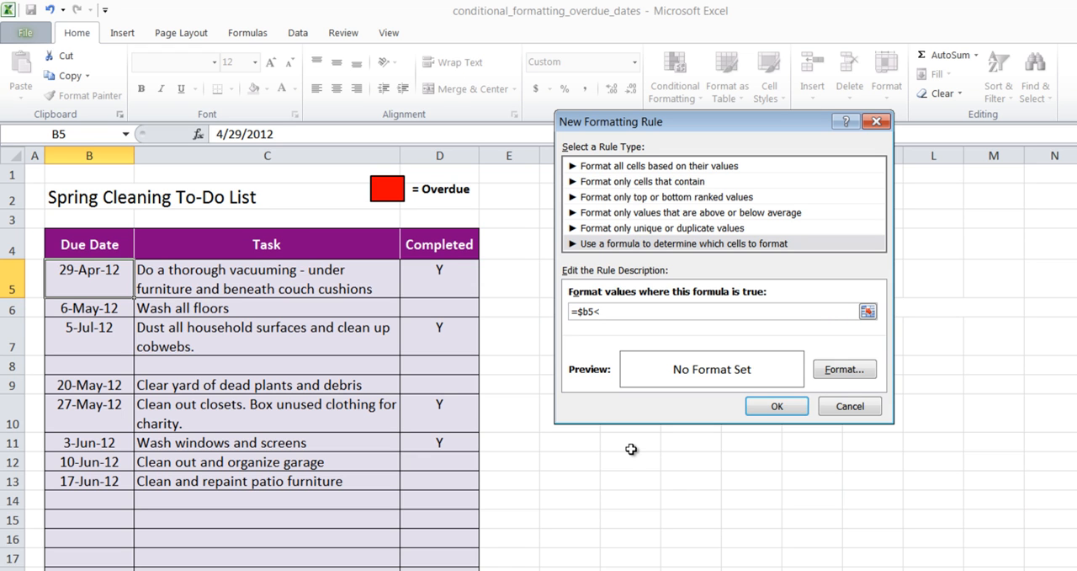
{"action": "type", "text": "To"}
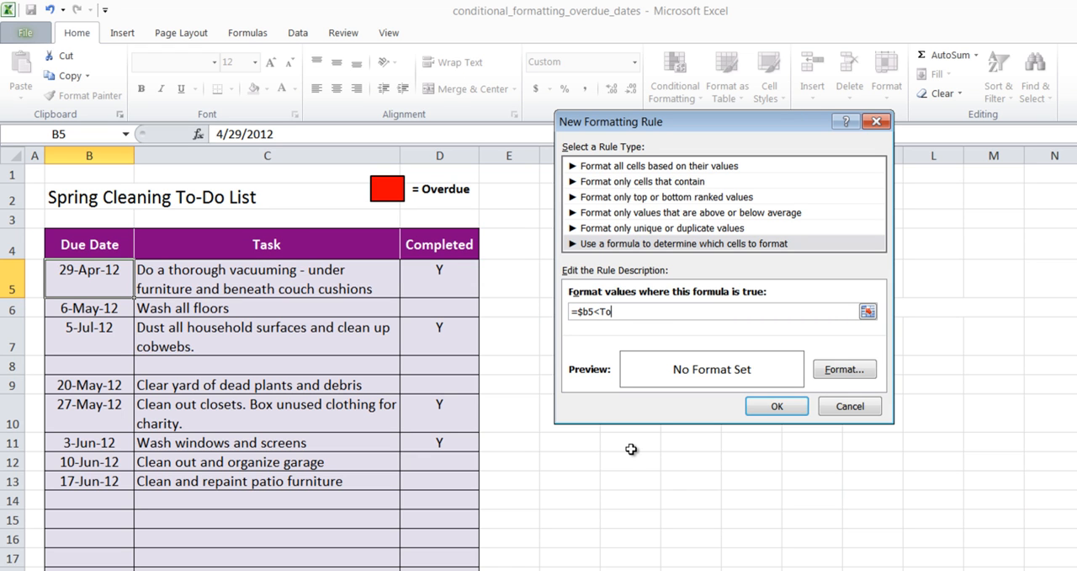
{"action": "type", "text": "day("}
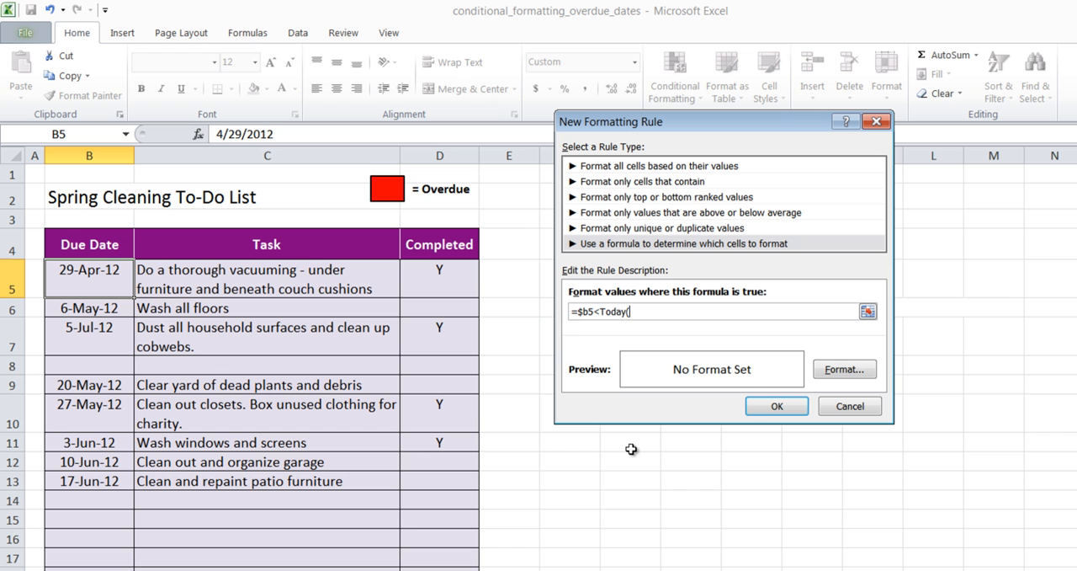
{"action": "type", "text": ")"}
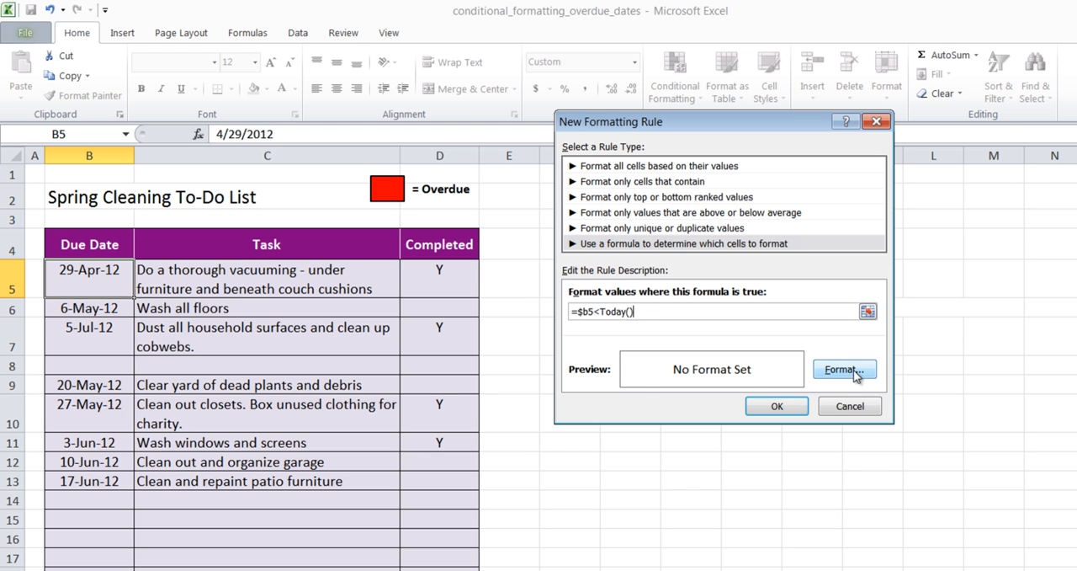
Give the overdue rule a red background fill and finish creating it for B5.
{"action": "left_click", "coordinate": [843, 369]}
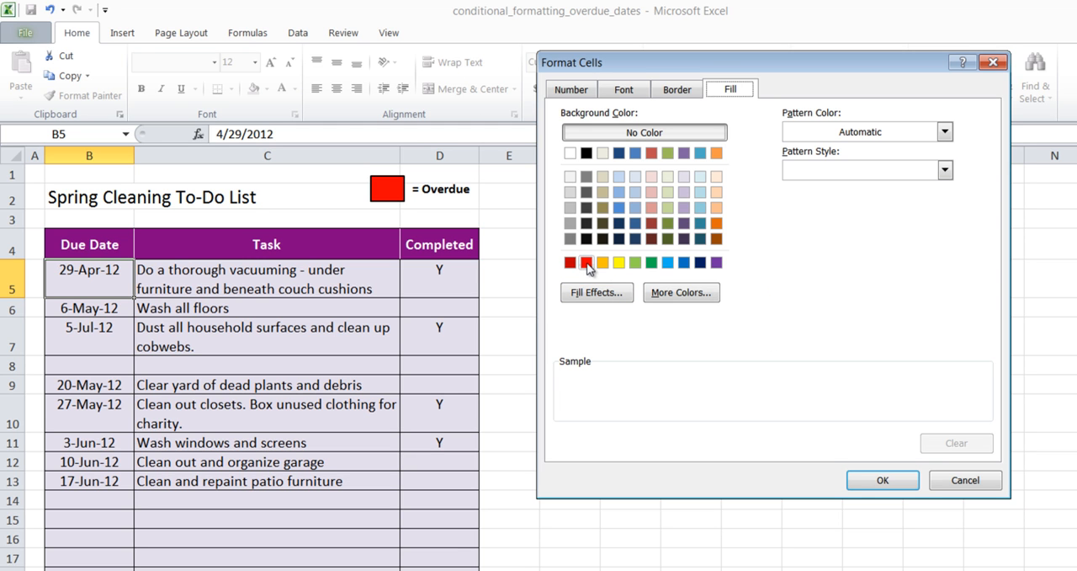
{"action": "left_click", "coordinate": [586, 262]}
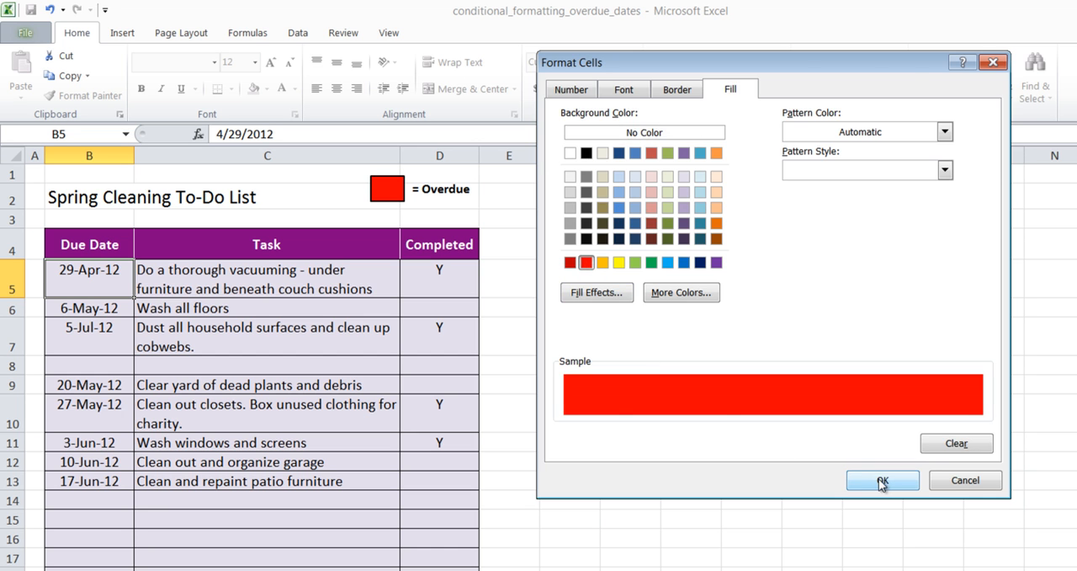
{"action": "left_click", "coordinate": [881, 480]}
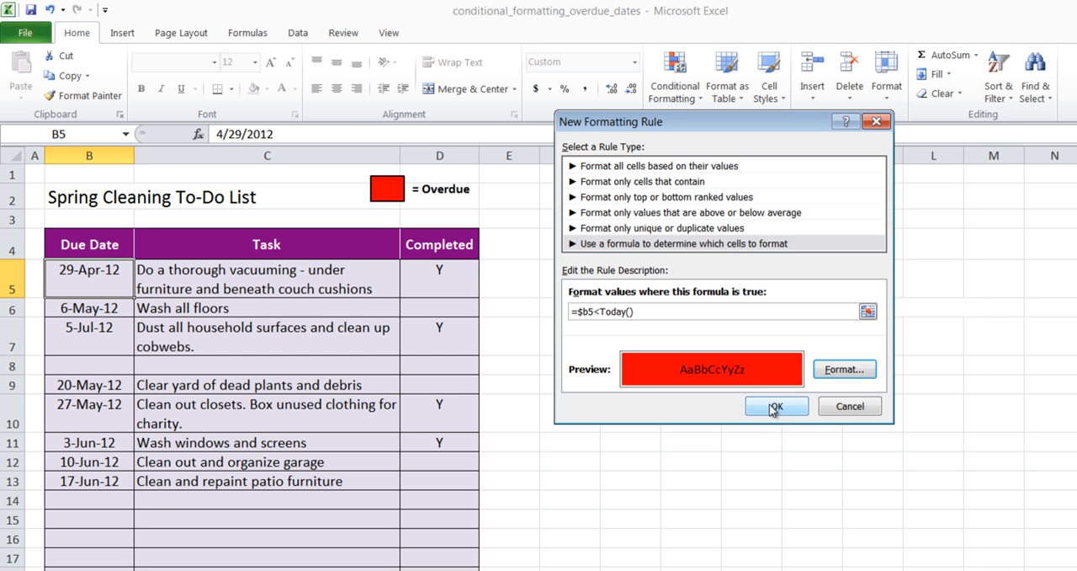
{"action": "left_click", "coordinate": [775, 405]}
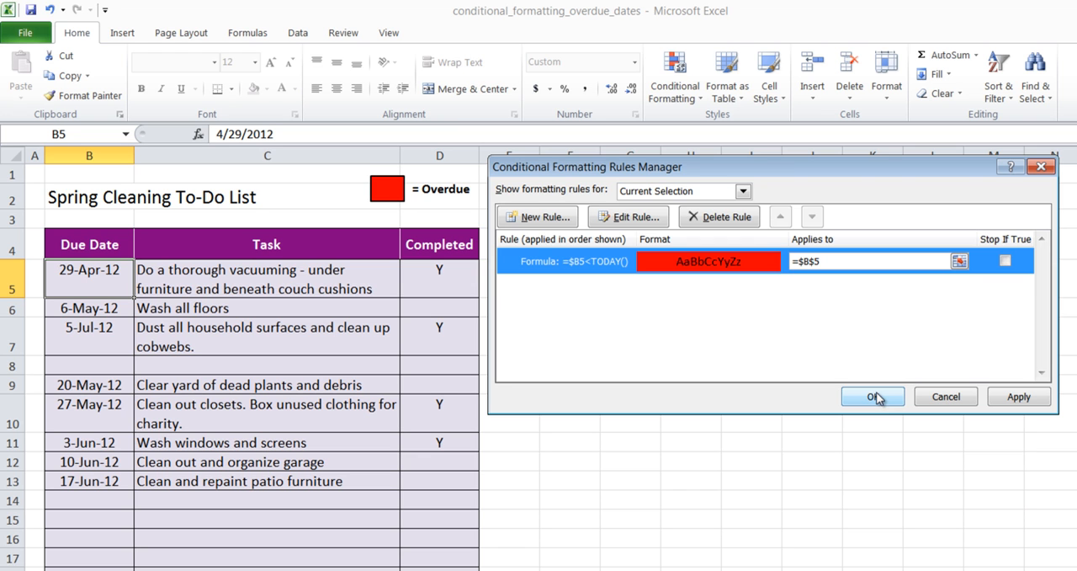
Apply the red overdue rule and copy B5's formatting down the due dates B6 to B13.
{"action": "left_click", "coordinate": [873, 396]}
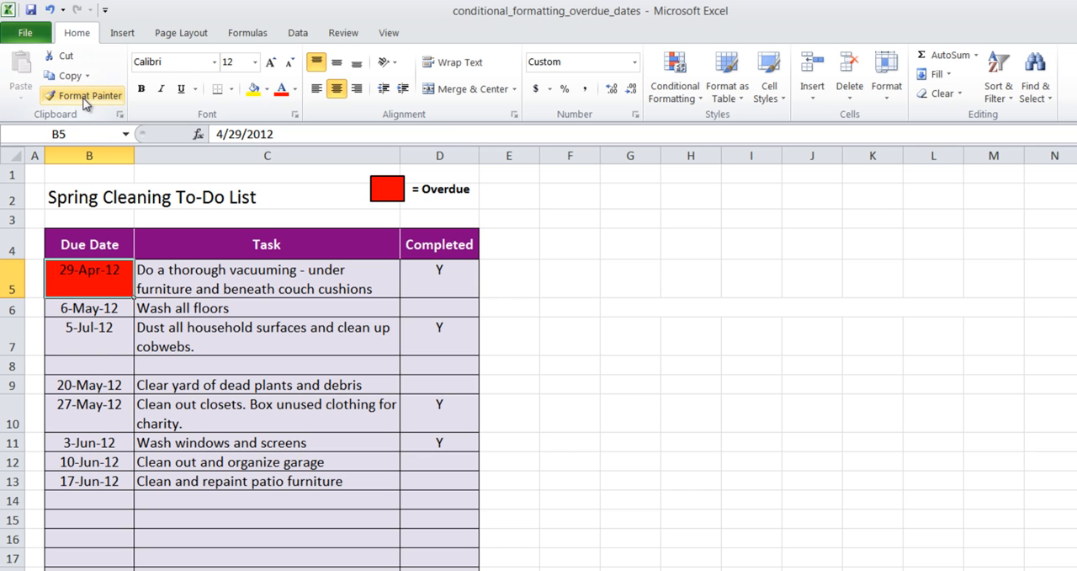
{"action": "left_click_drag", "start_coordinate": [90, 269], "coordinate": [89, 365]}
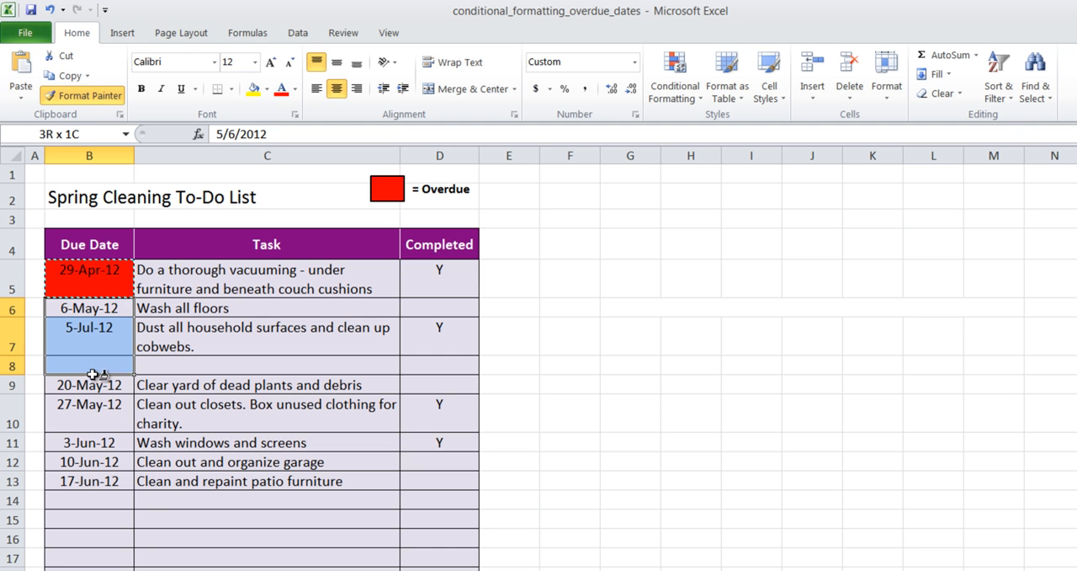
{"action": "left_click", "coordinate": [89, 308]}
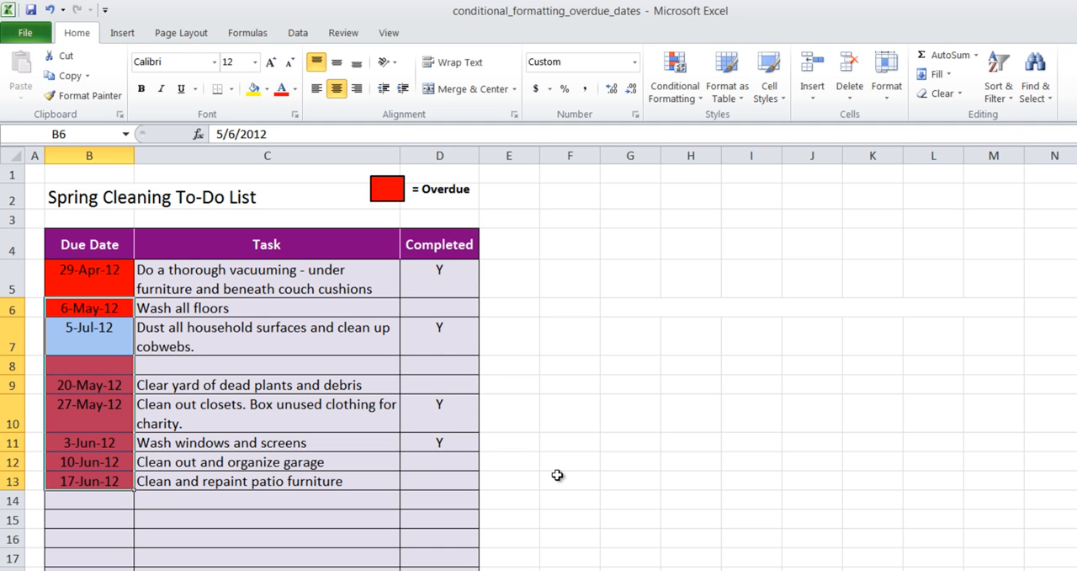
{"action": "left_click", "coordinate": [89, 270]}
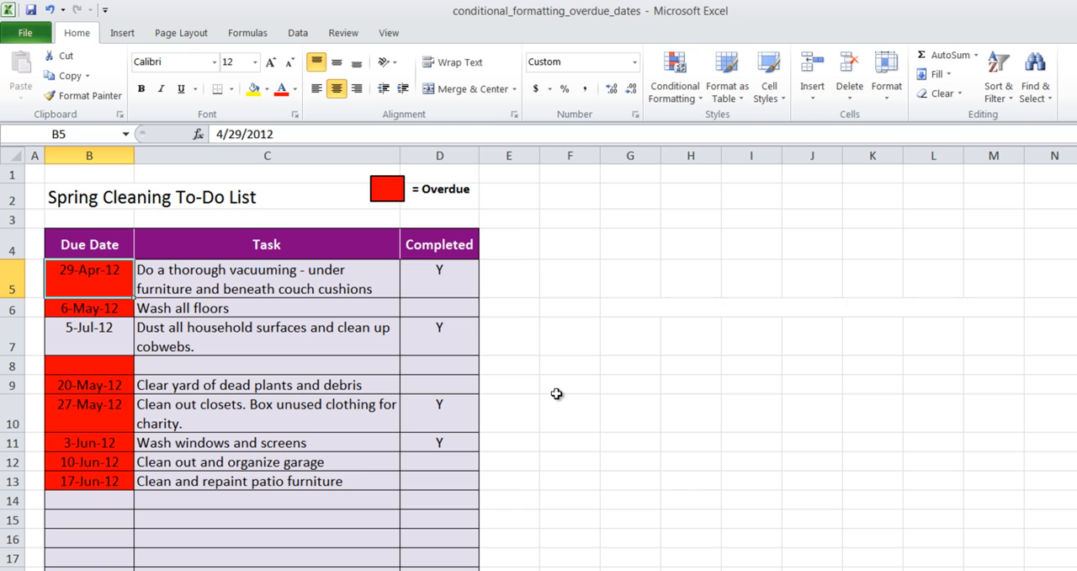
{"action": "mouse_move", "coordinate": [664, 155]}
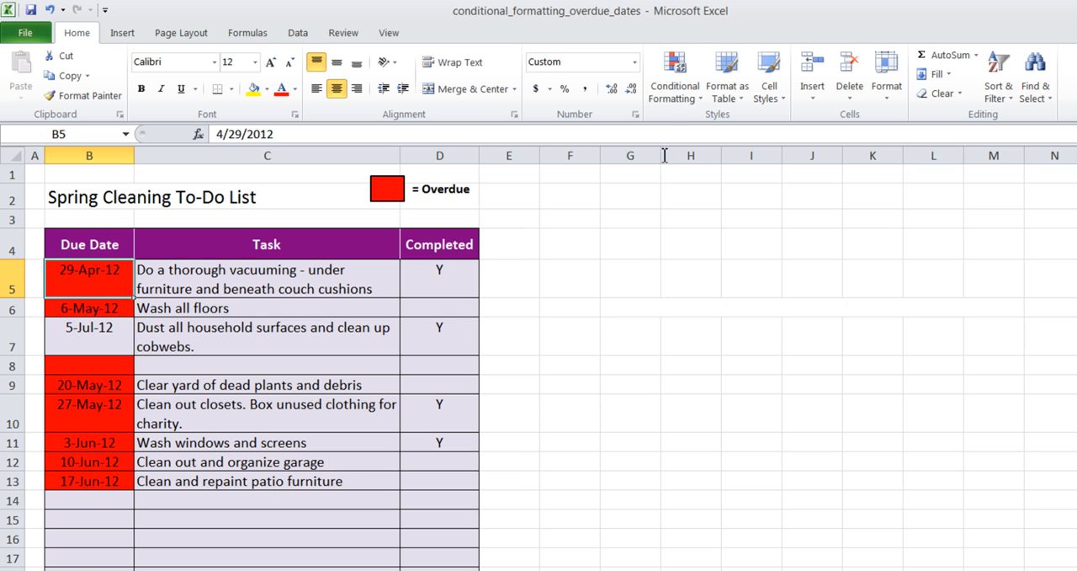
Edit the B5 rule formula to =and($B5<TODAY(),d5<>"Y") and apply it to the sheet.
{"action": "left_click", "coordinate": [674, 76]}
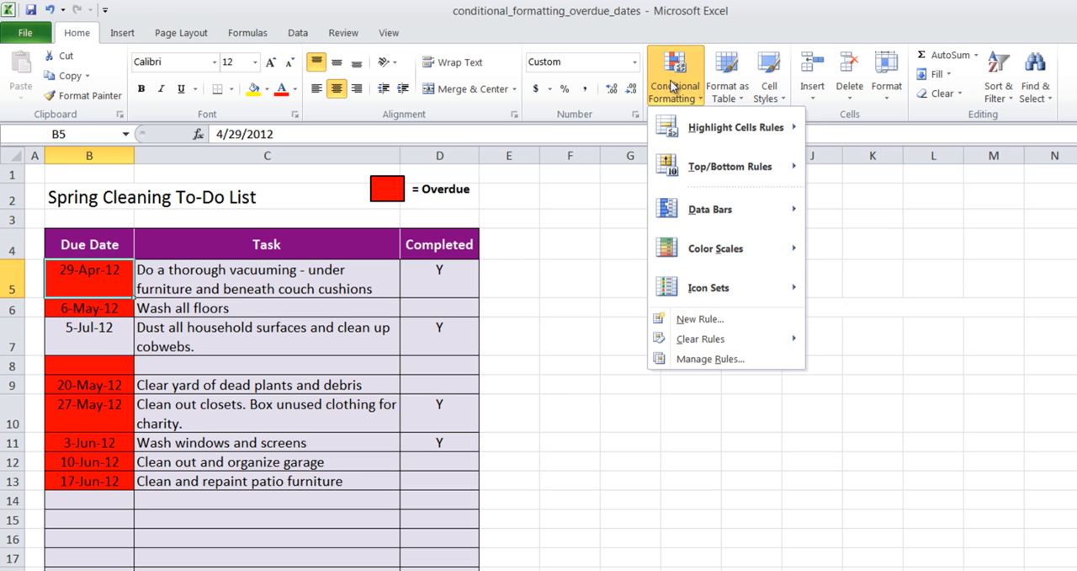
{"action": "left_click", "coordinate": [710, 359]}
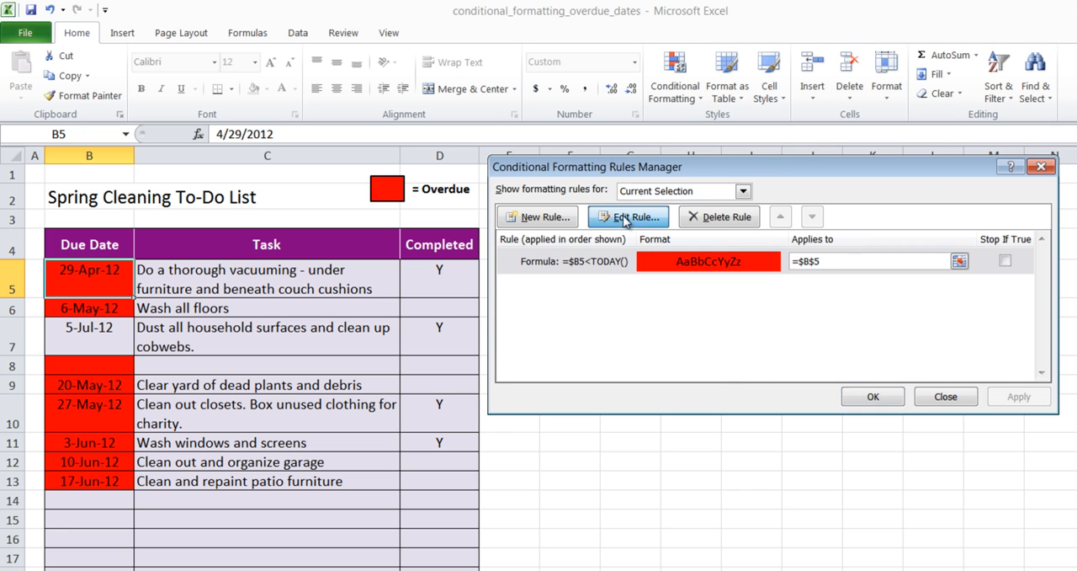
{"action": "left_click", "coordinate": [628, 216]}
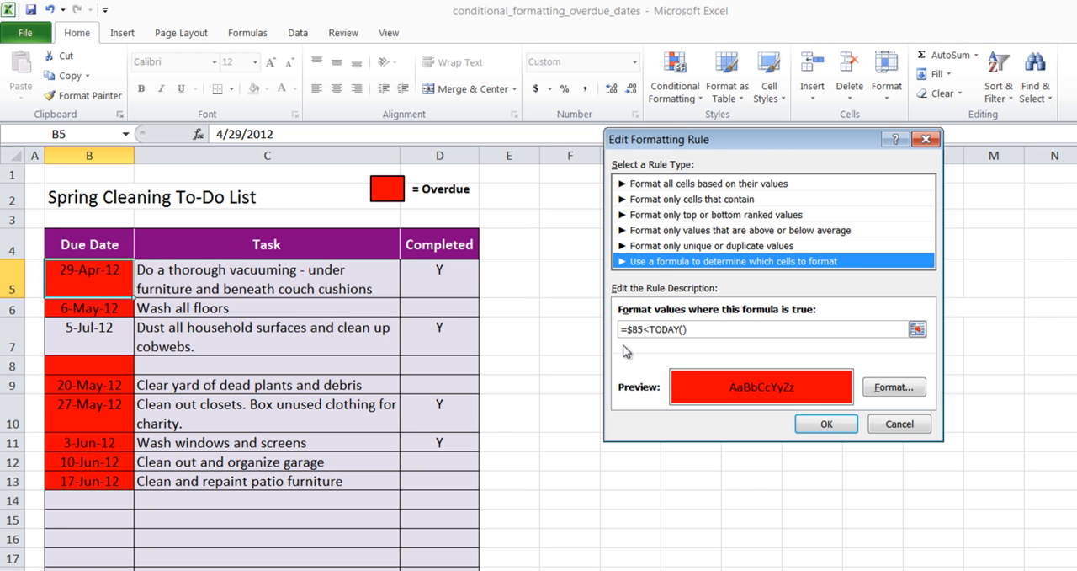
{"action": "mouse_move", "coordinate": [671, 352]}
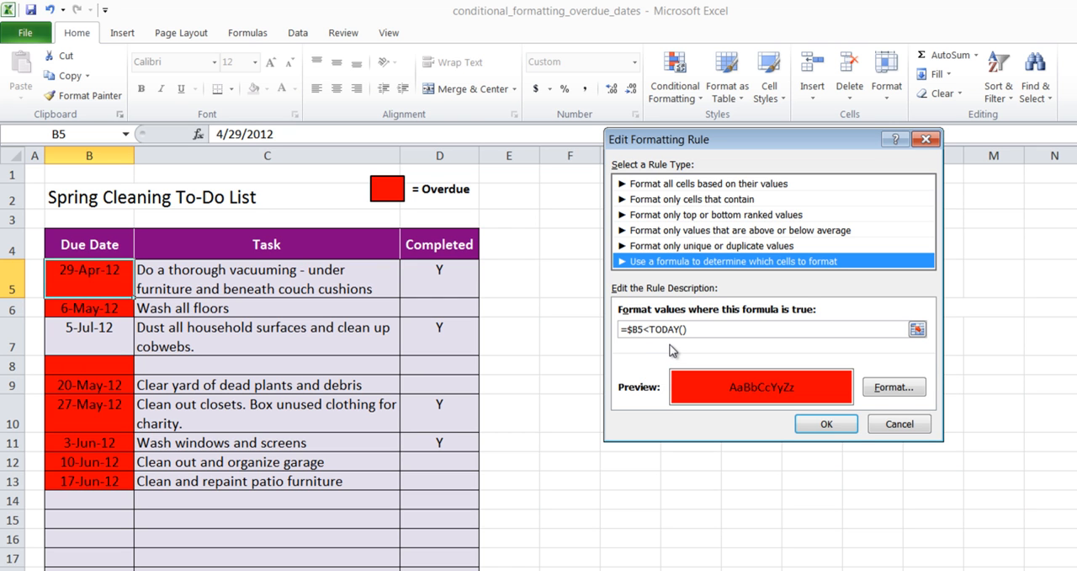
{"action": "mouse_move", "coordinate": [446, 280]}
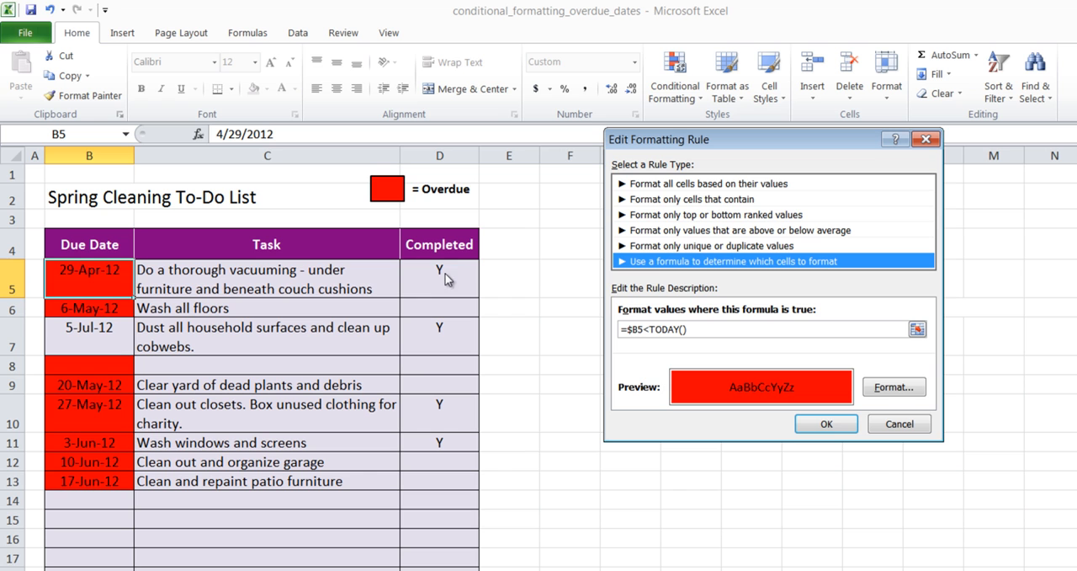
{"action": "mouse_move", "coordinate": [437, 284]}
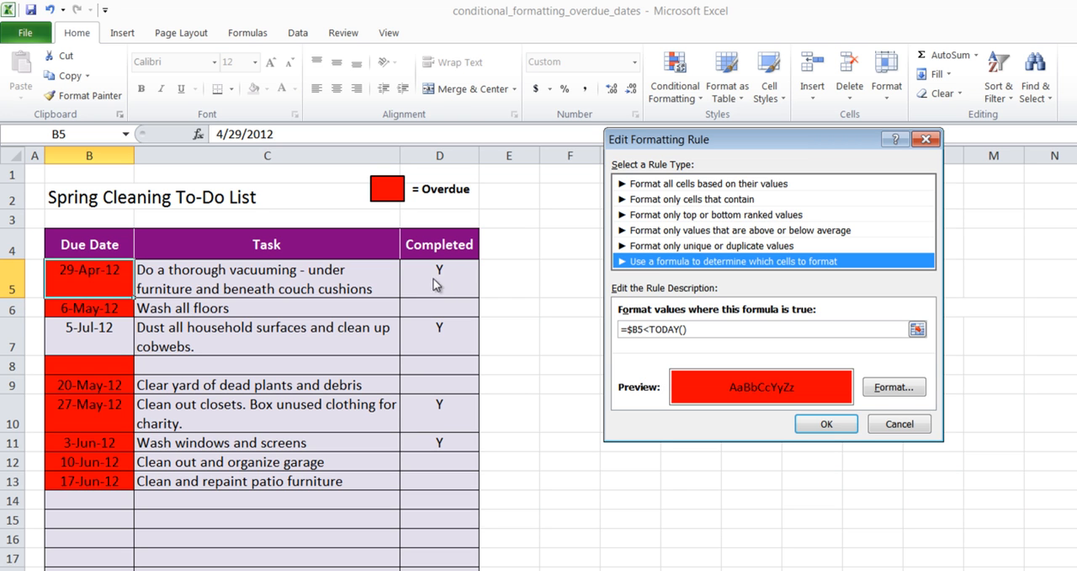
{"action": "mouse_move", "coordinate": [452, 280]}
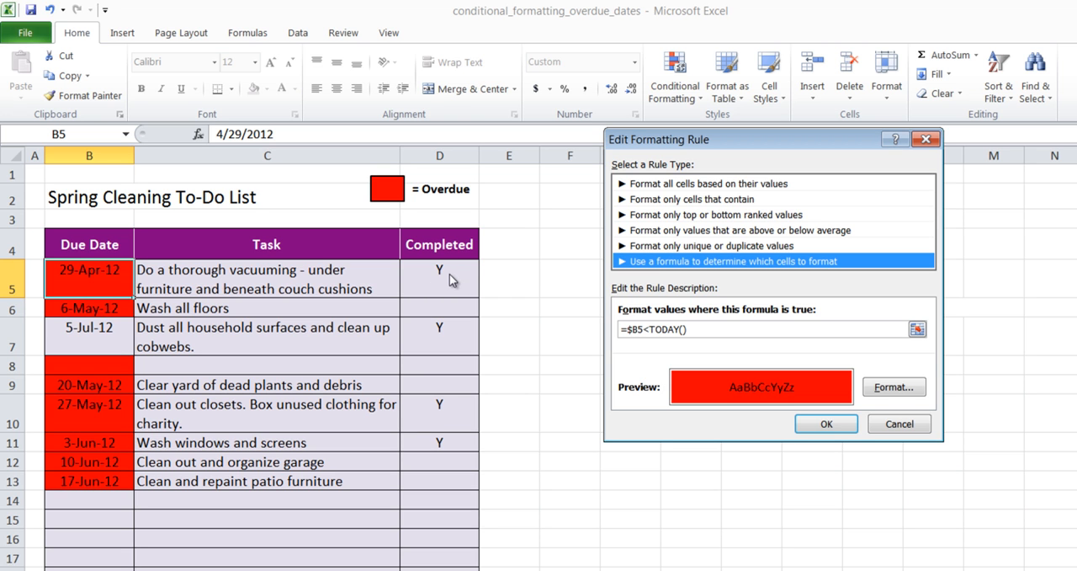
{"action": "mouse_move", "coordinate": [227, 289]}
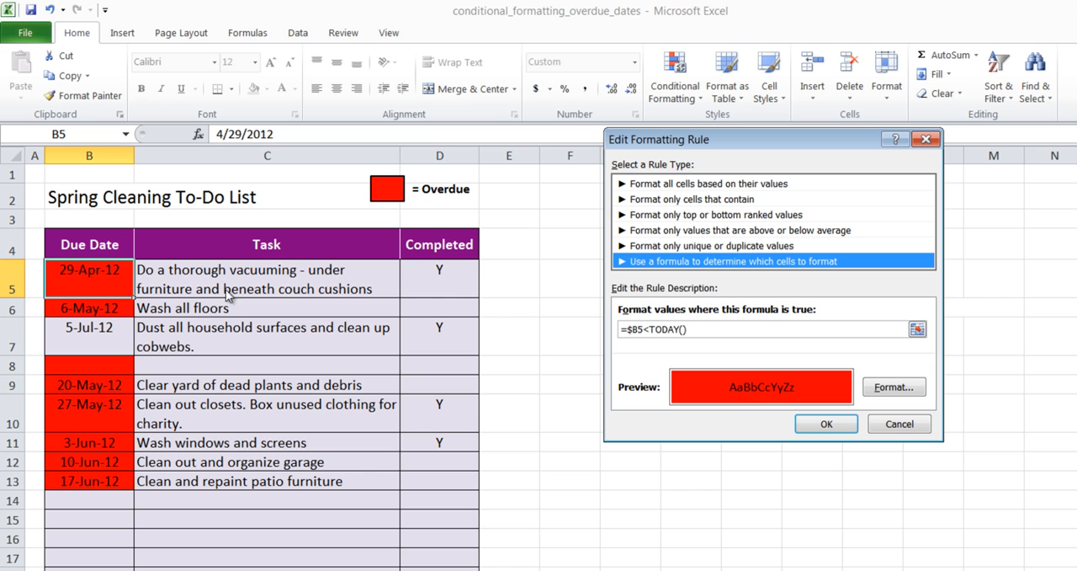
{"action": "mouse_move", "coordinate": [459, 283]}
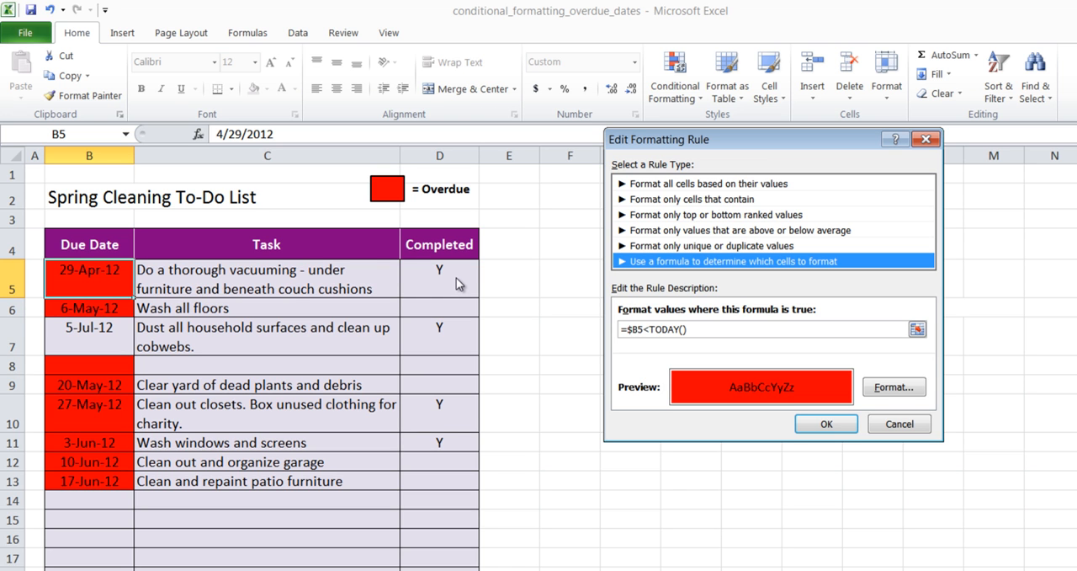
{"action": "mouse_move", "coordinate": [632, 329]}
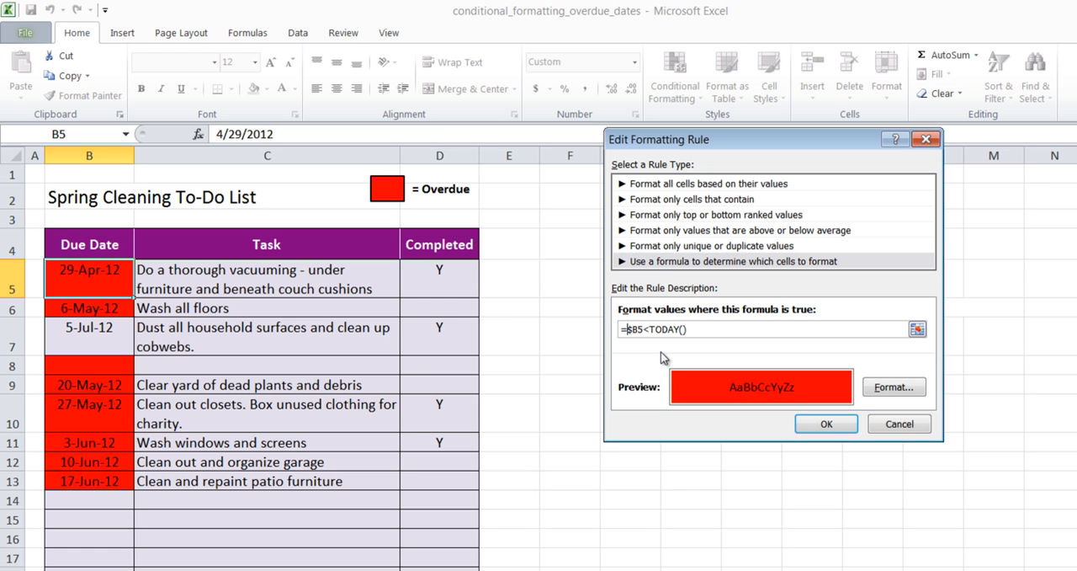
{"action": "type", "text": "and("}
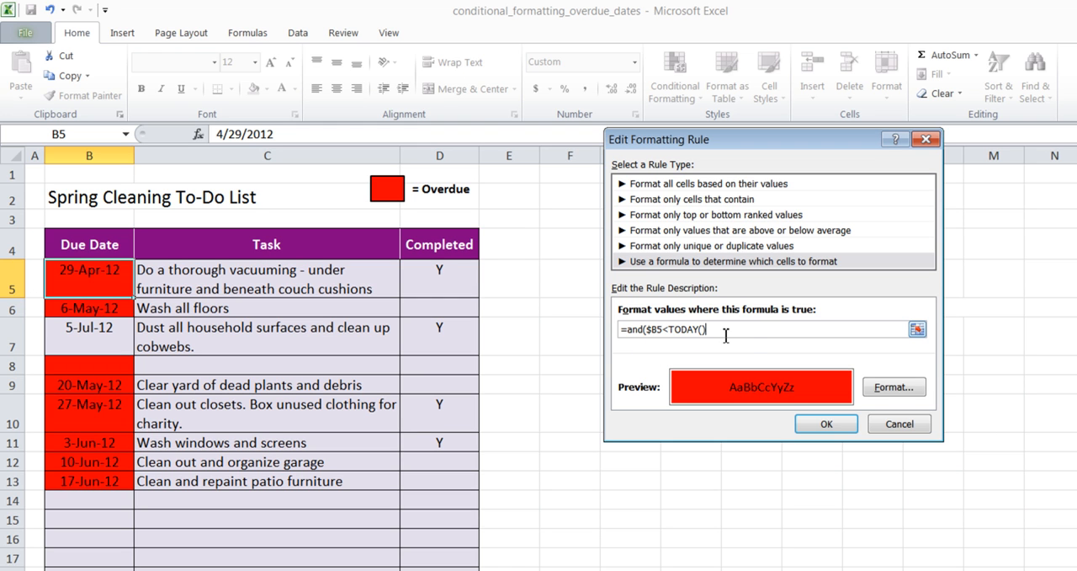
{"action": "mouse_move", "coordinate": [752, 348]}
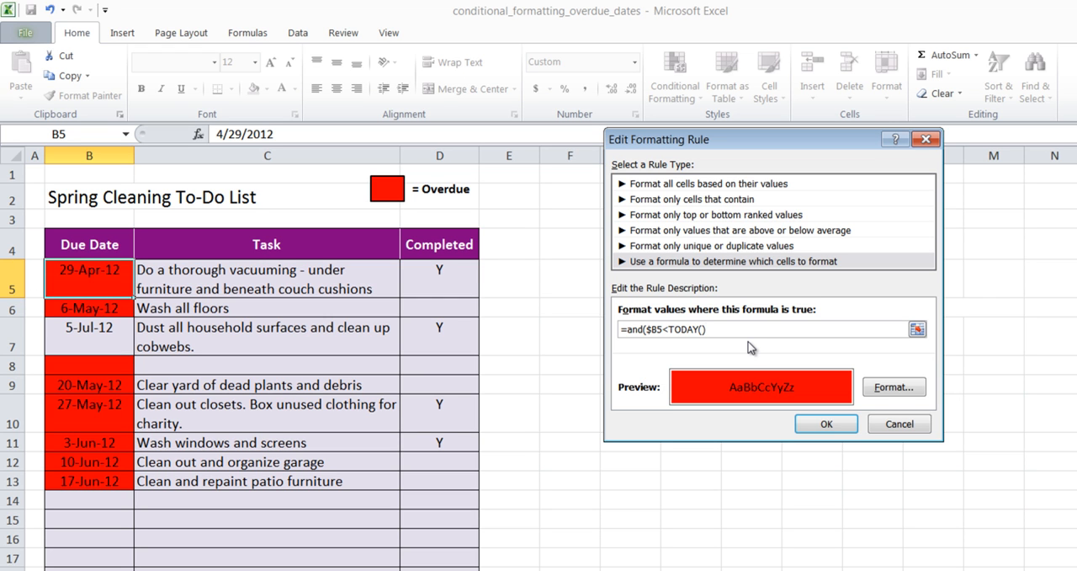
{"action": "type", "text": ","}
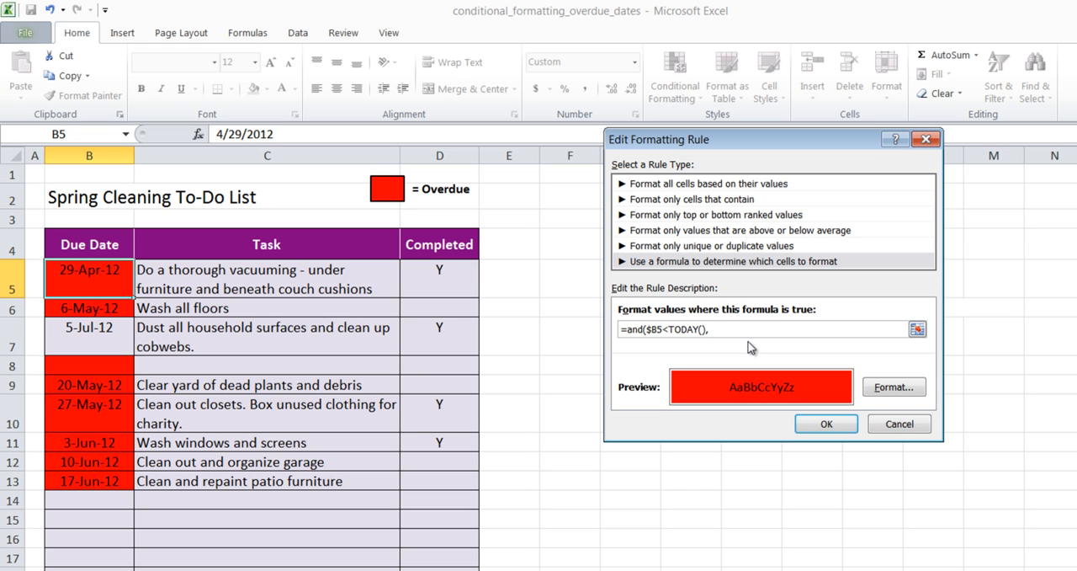
{"action": "type", "text": "d5"}
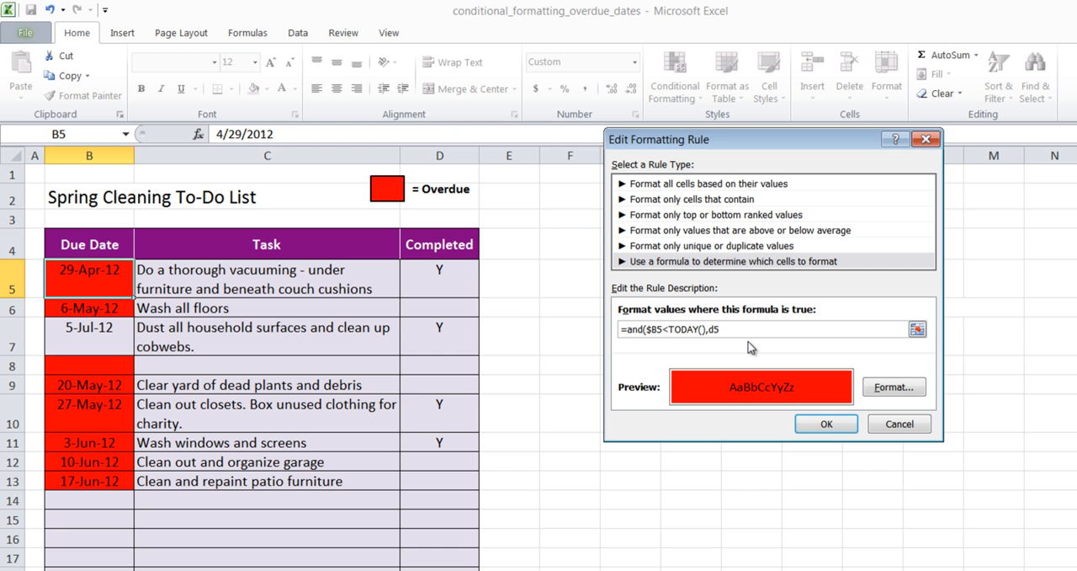
{"action": "type", "text": "<>"}
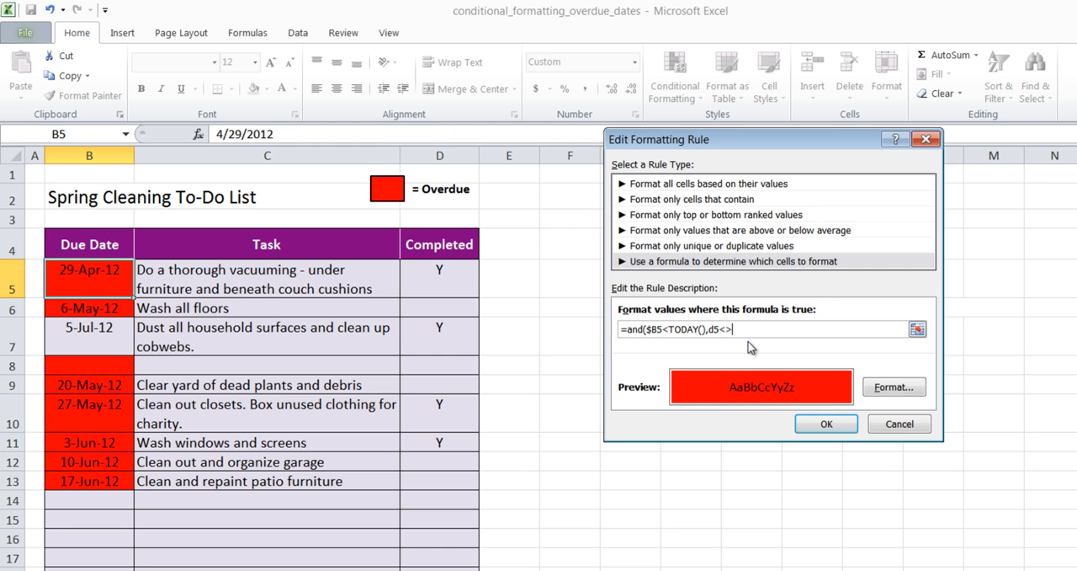
{"action": "type", "text": "\"Y"}
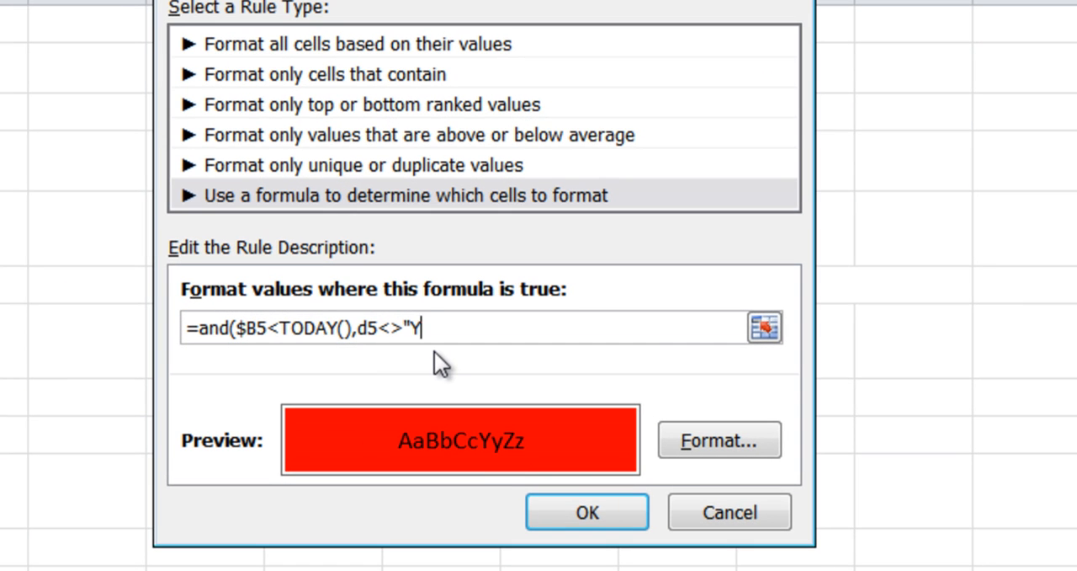
{"action": "type", "text": "\""}
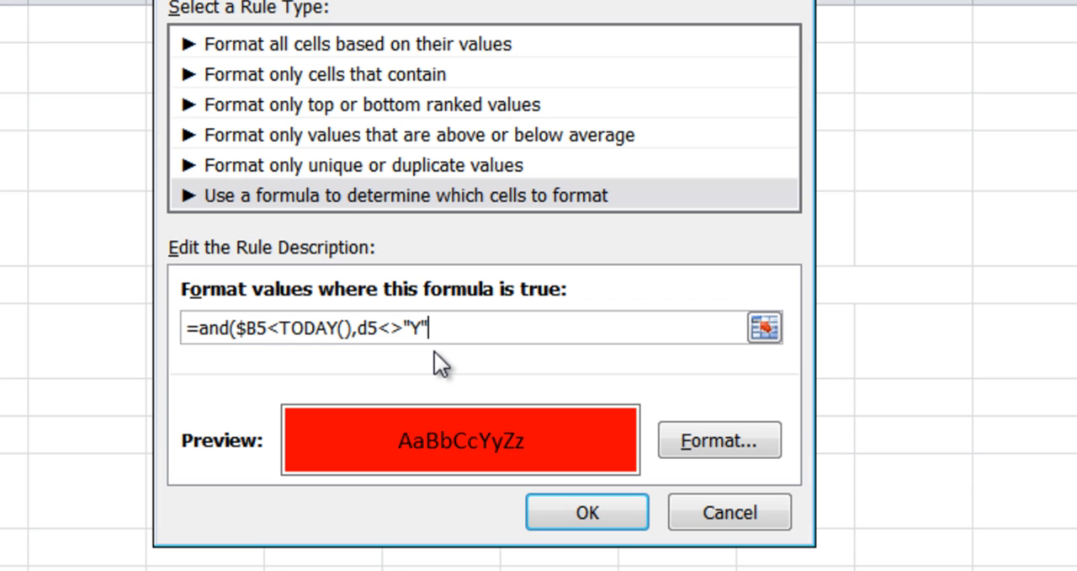
{"action": "type", "text": ")"}
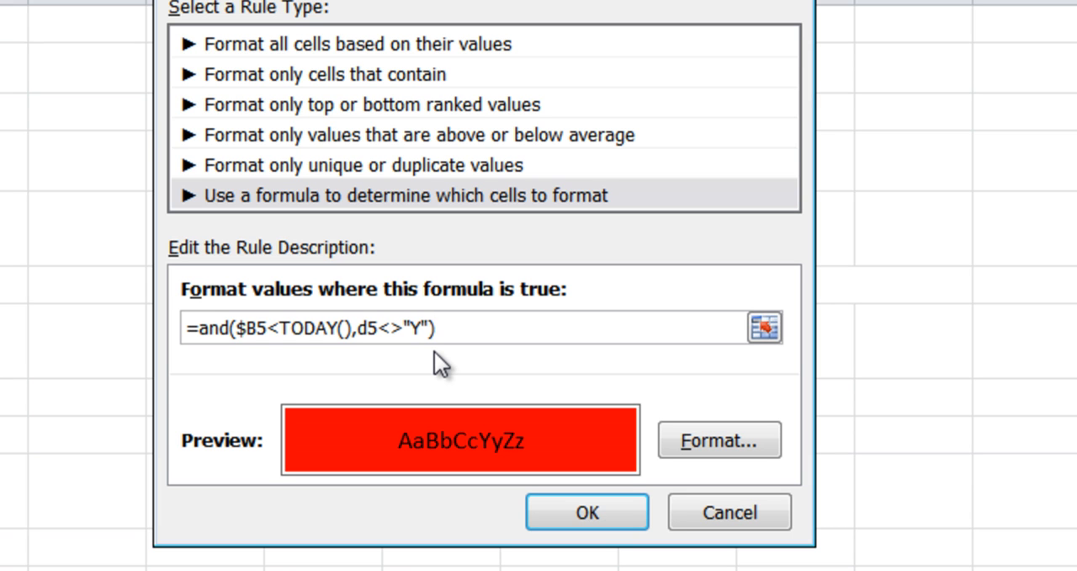
{"action": "mouse_move", "coordinate": [248, 357]}
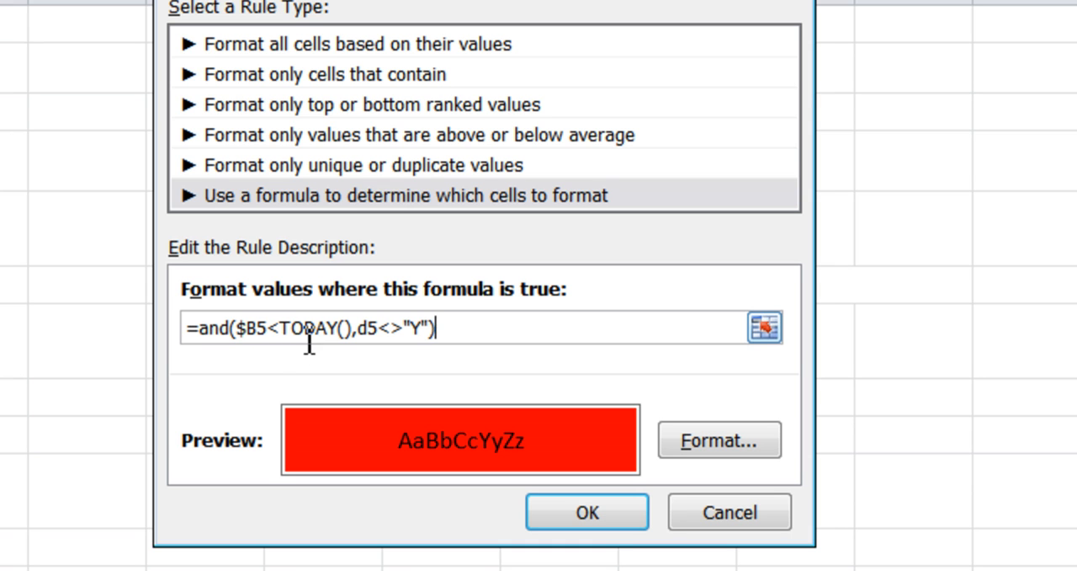
{"action": "mouse_move", "coordinate": [408, 352]}
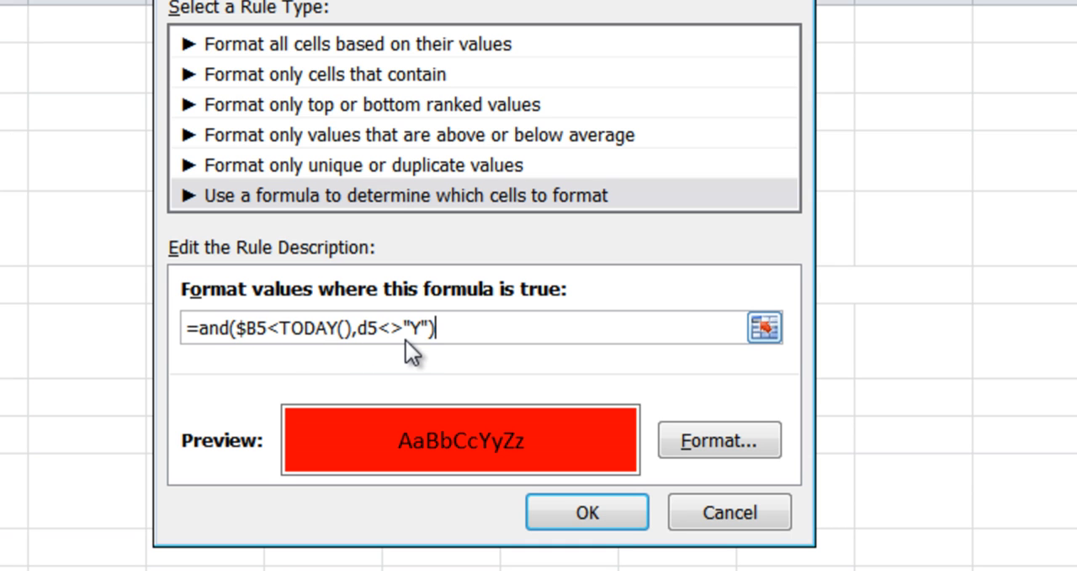
{"action": "mouse_move", "coordinate": [135, 335]}
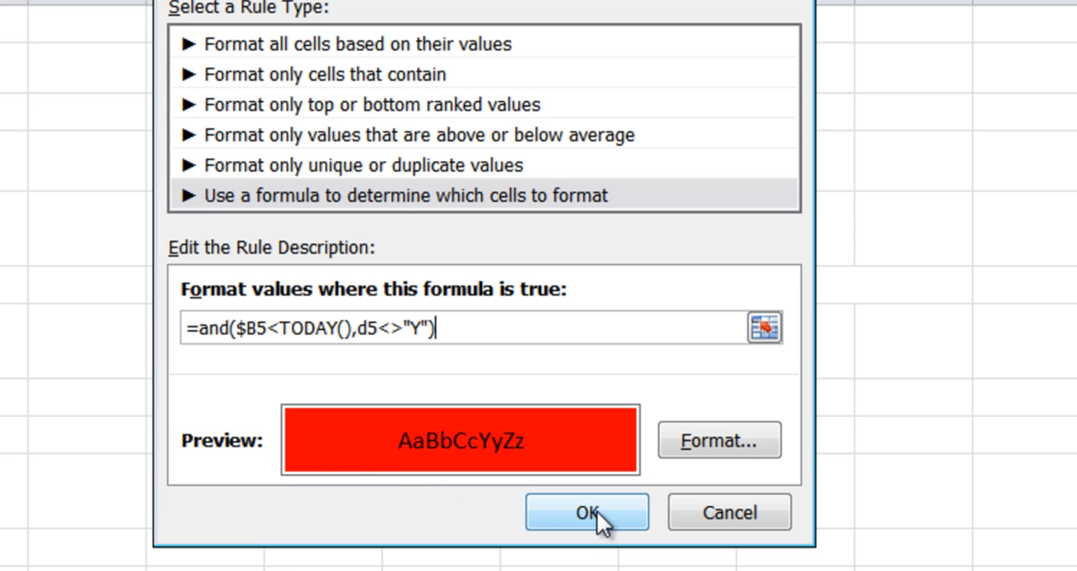
{"action": "left_click", "coordinate": [586, 511]}
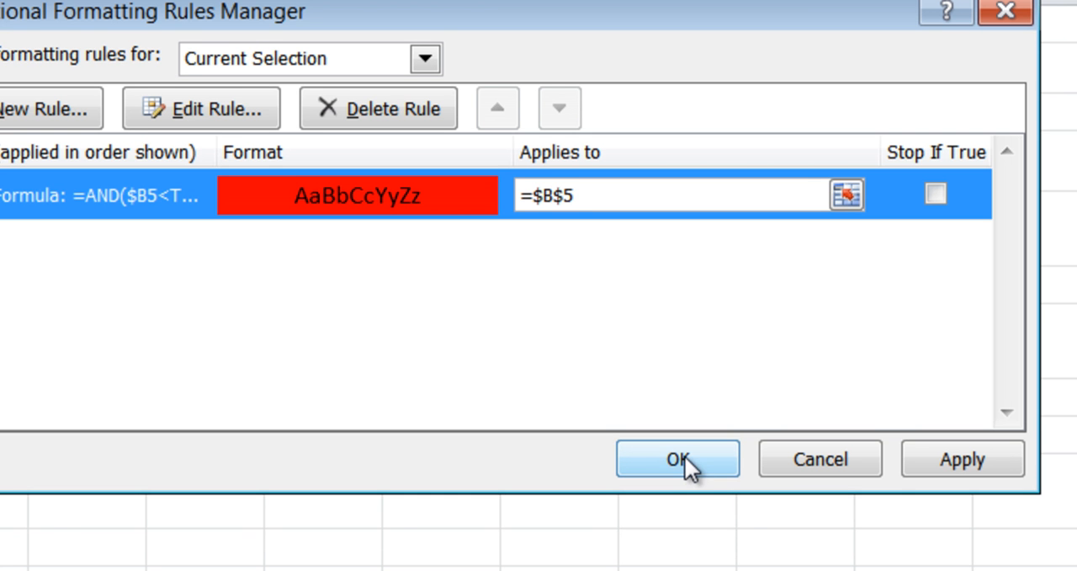
{"action": "left_click", "coordinate": [678, 458]}
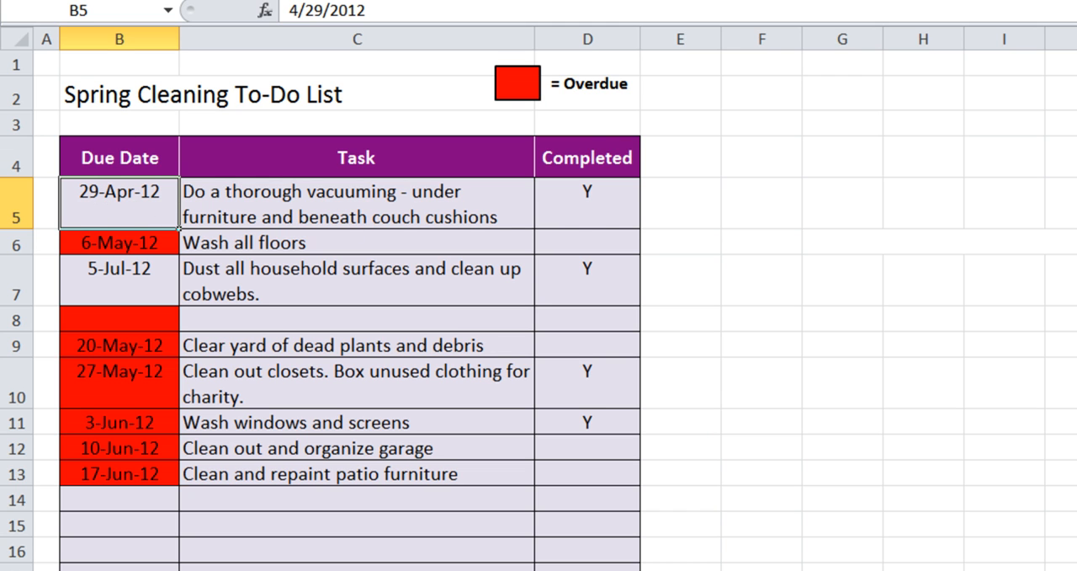
{"action": "mouse_move", "coordinate": [151, 243]}
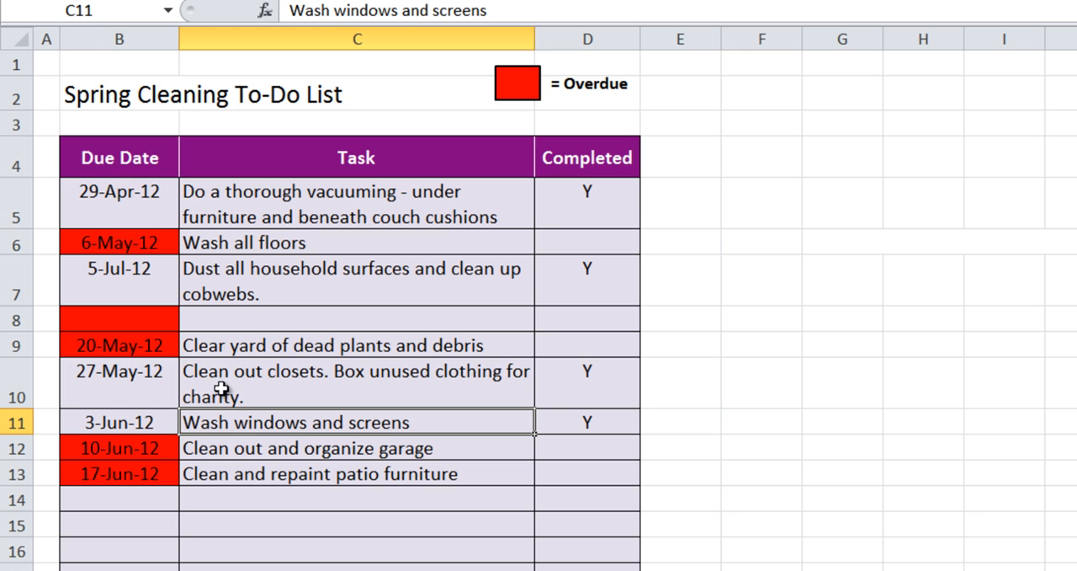
{"action": "mouse_move", "coordinate": [563, 364]}
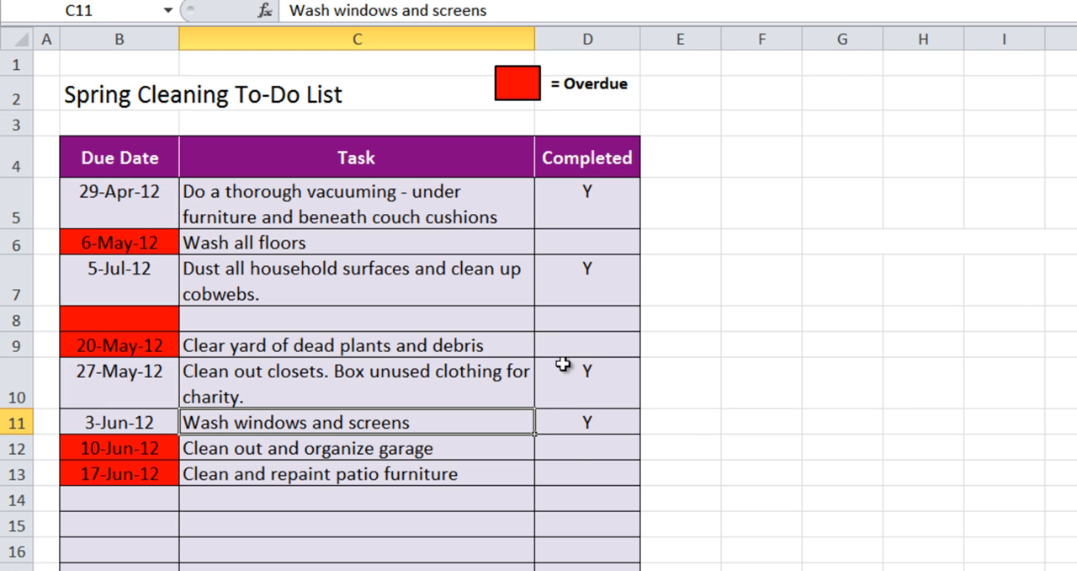
{"action": "mouse_move", "coordinate": [719, 420]}
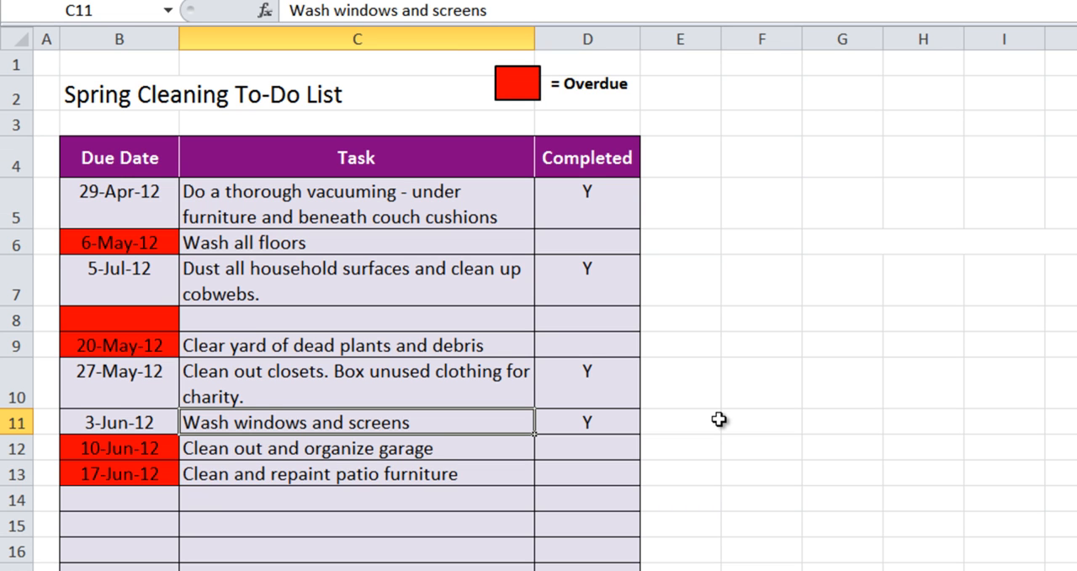
{"action": "mouse_move", "coordinate": [253, 337]}
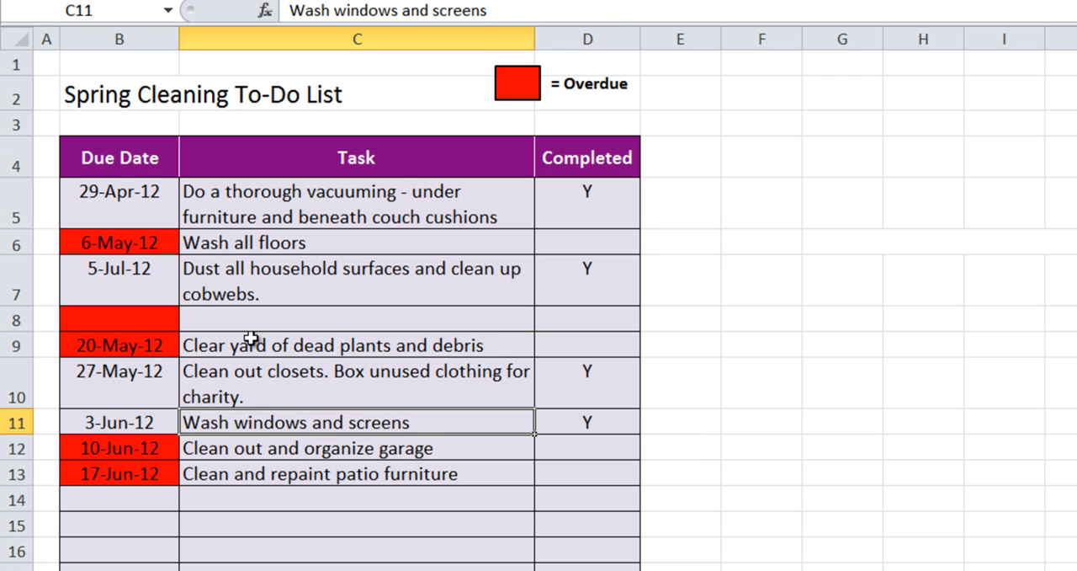
{"action": "mouse_move", "coordinate": [244, 295]}
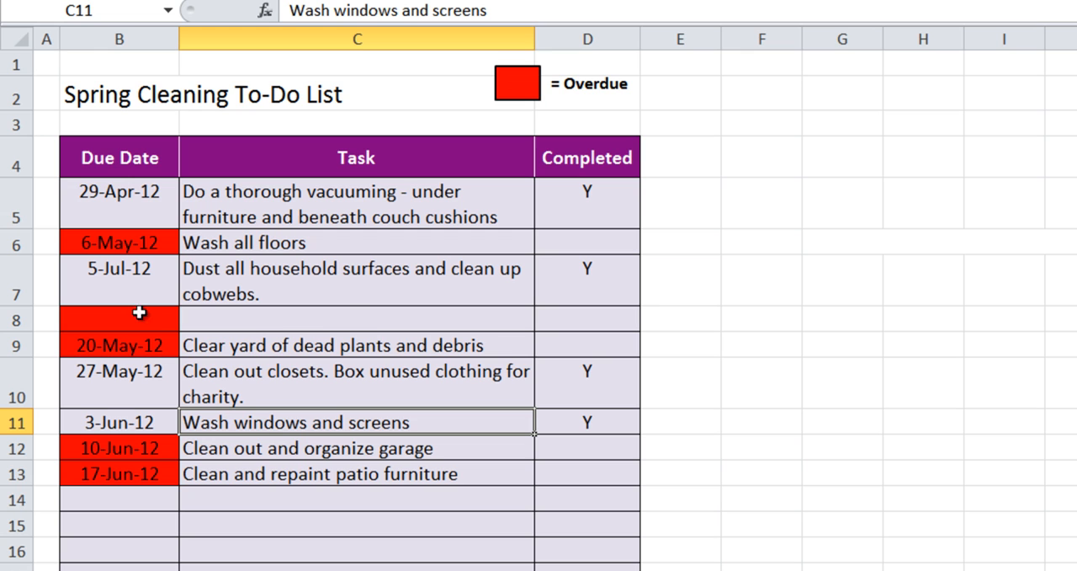
{"action": "mouse_move", "coordinate": [575, 313]}
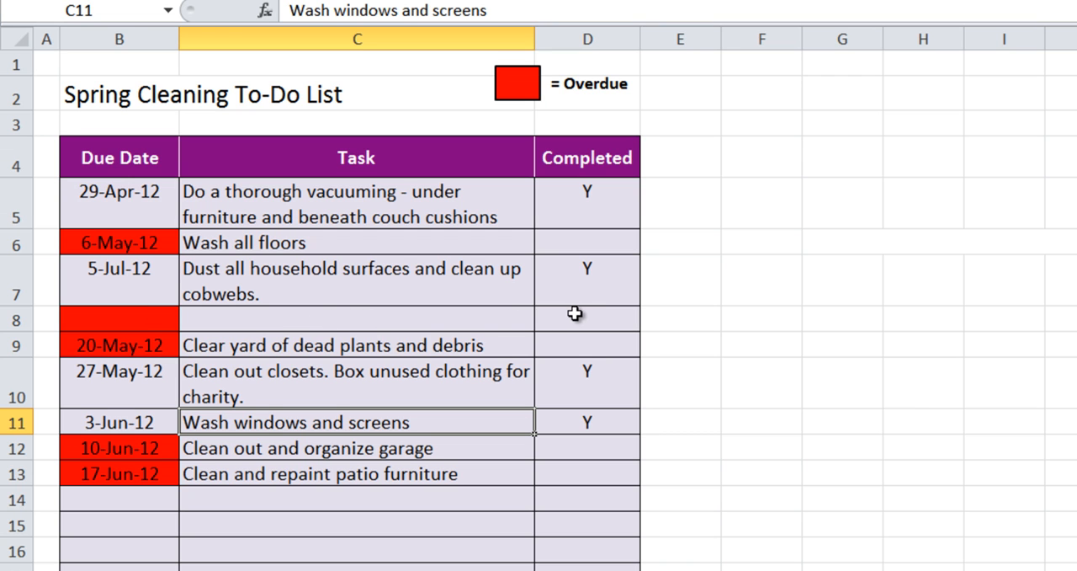
{"action": "mouse_move", "coordinate": [269, 326]}
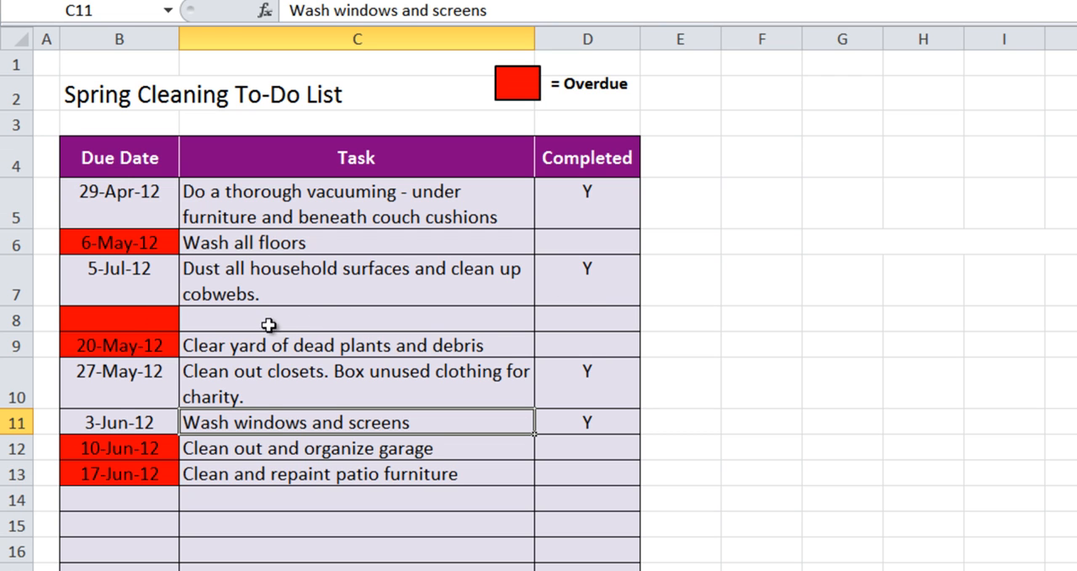
{"action": "mouse_move", "coordinate": [128, 319]}
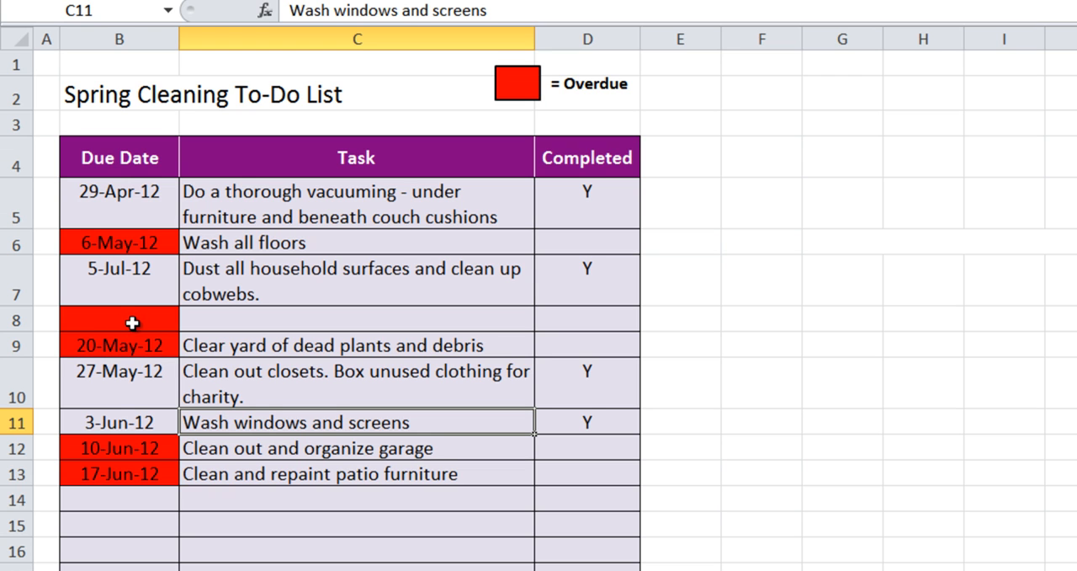
{"action": "mouse_move", "coordinate": [169, 319]}
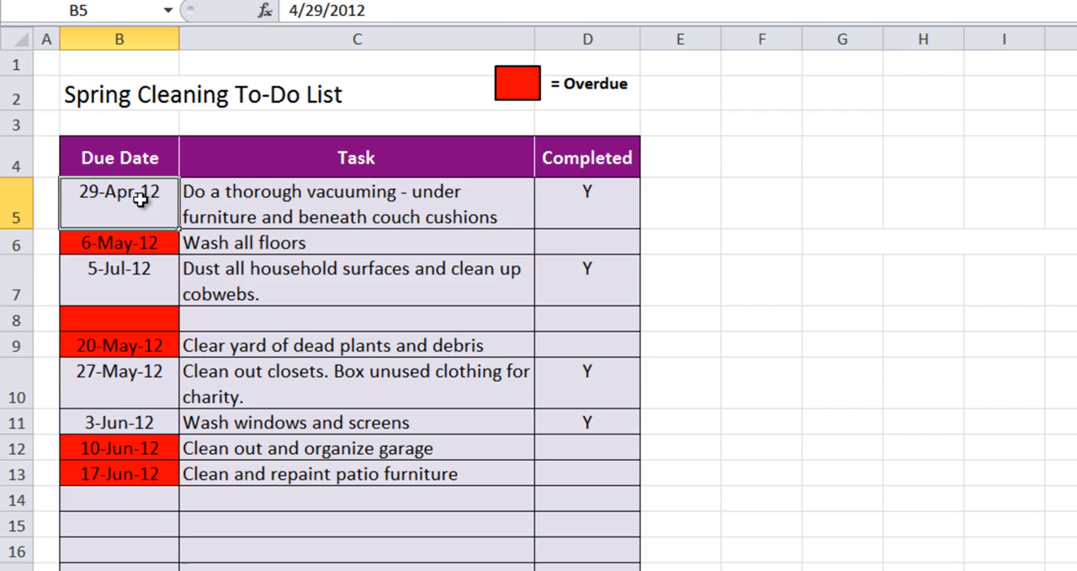
Edit the rule formula to =AND($b5<>"",$B5<TODAY(),D5<>"Y") so blank due dates are excluded.
{"action": "scroll", "scroll_direction": "right", "scroll_amount": 3}
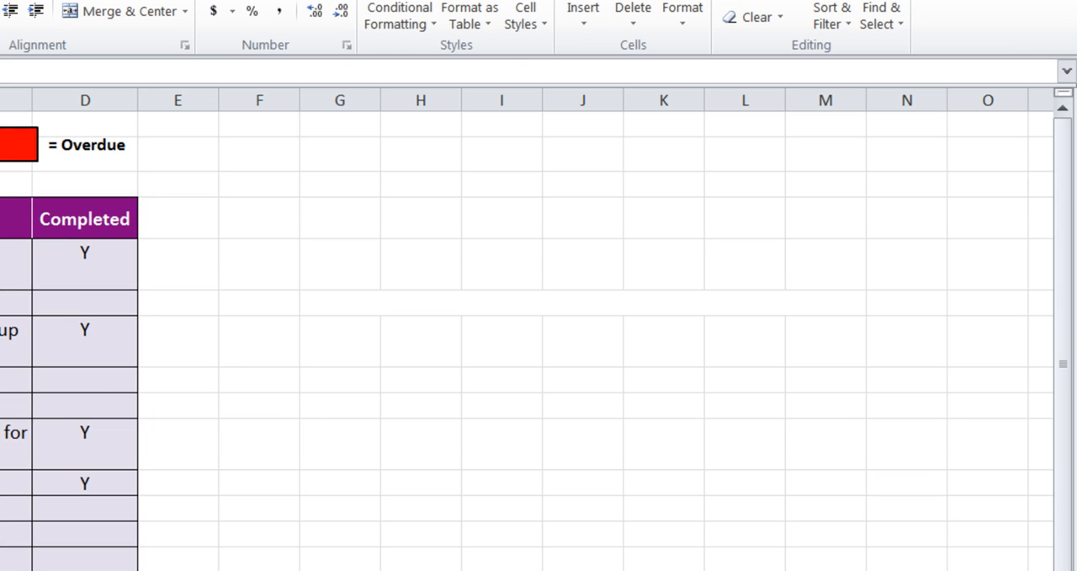
{"action": "left_click", "coordinate": [398, 15]}
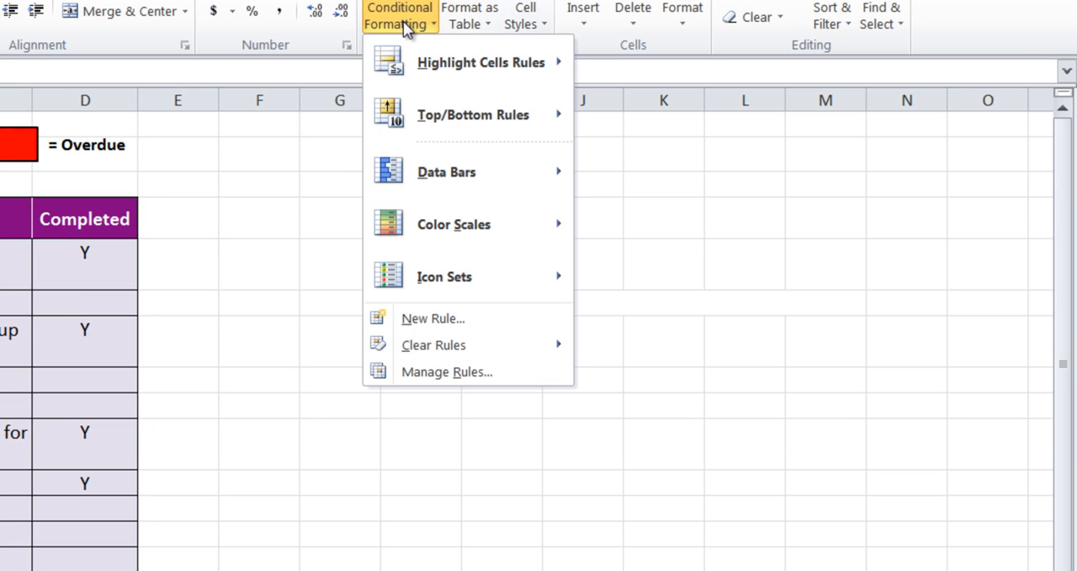
{"action": "left_click", "coordinate": [447, 371]}
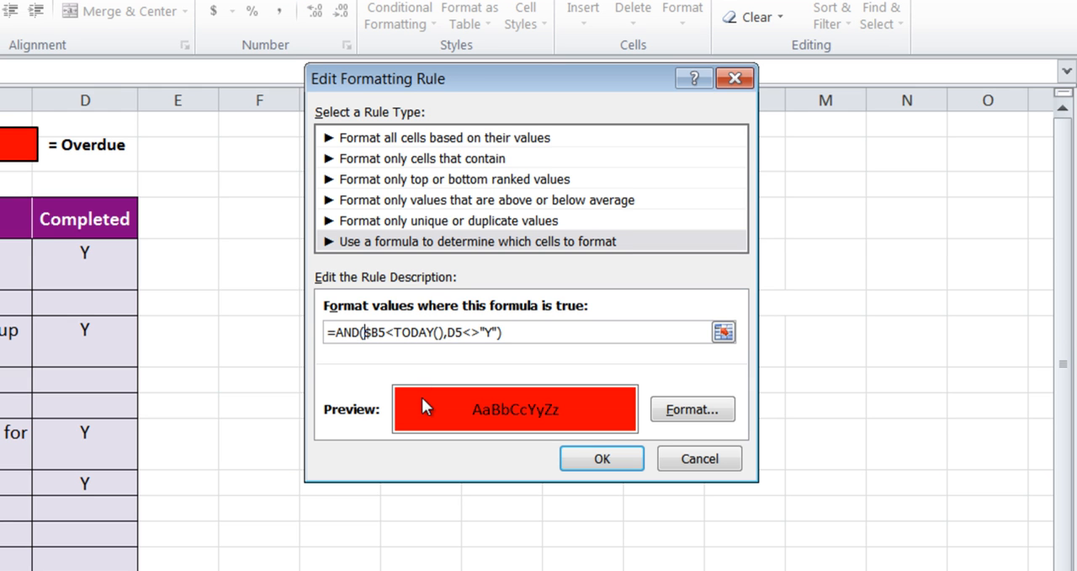
{"action": "mouse_move", "coordinate": [368, 411]}
{"action": "type", "text": "$b5"}
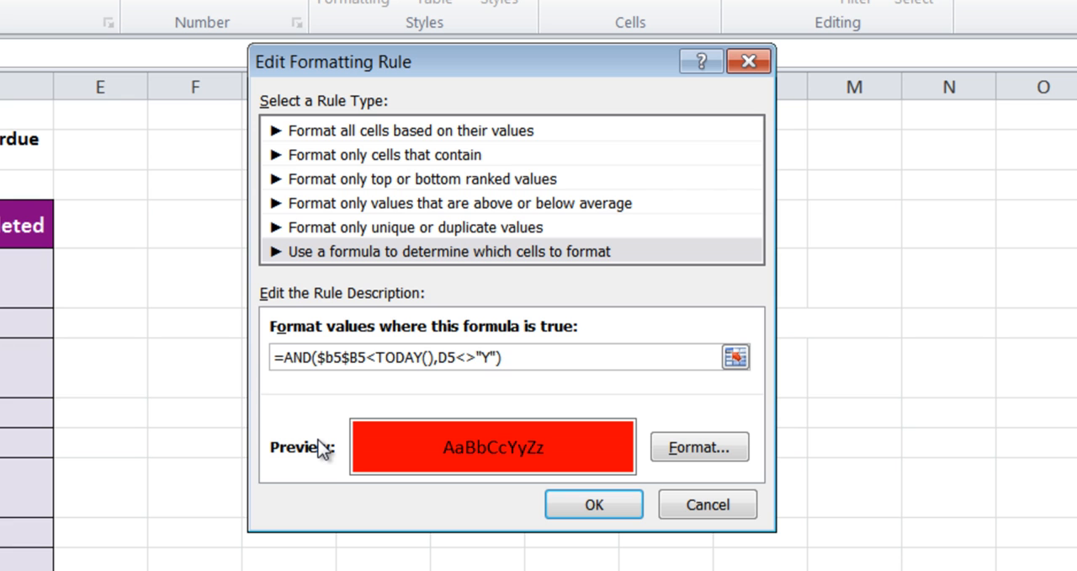
{"action": "type", "text": "<>"}
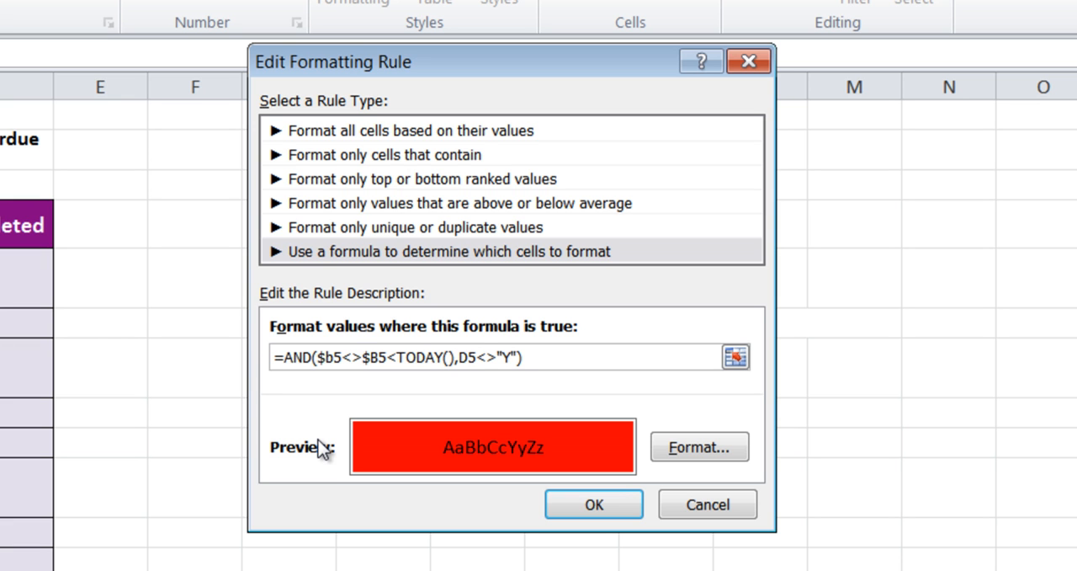
{"action": "type", "text": "\"\","}
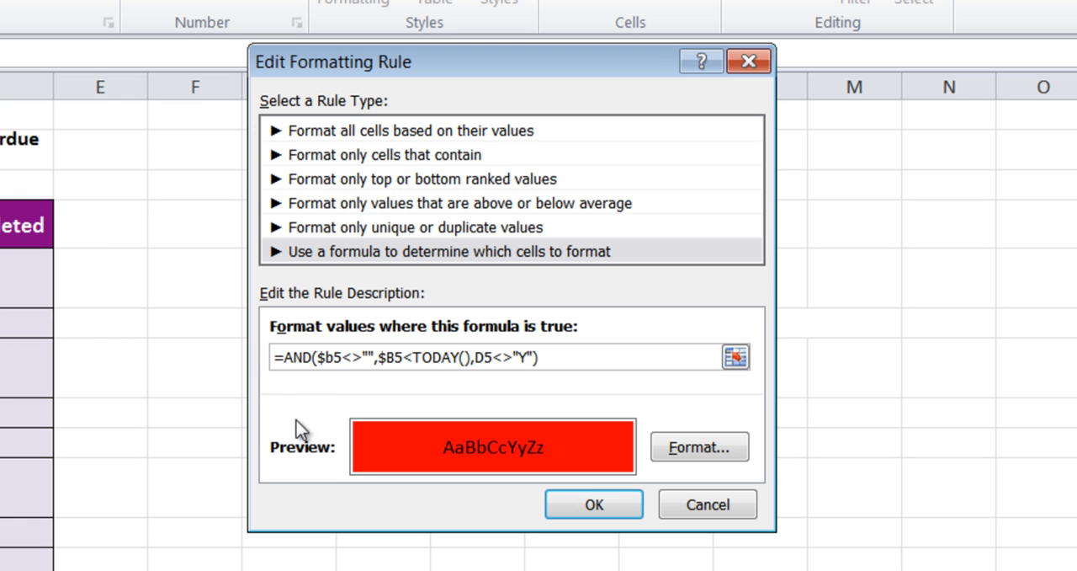
{"action": "mouse_move", "coordinate": [326, 379]}
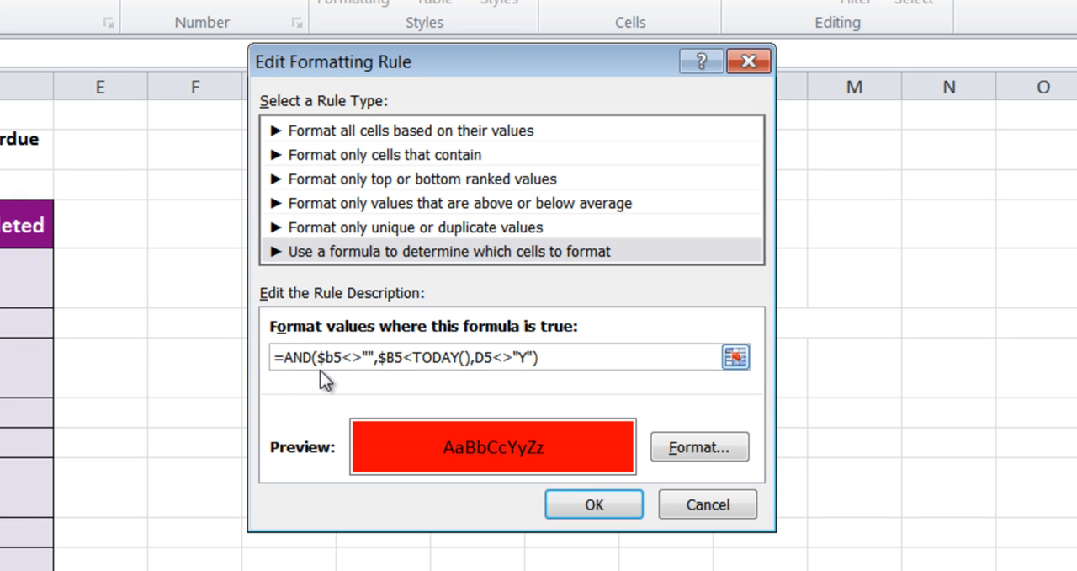
{"action": "mouse_move", "coordinate": [373, 382]}
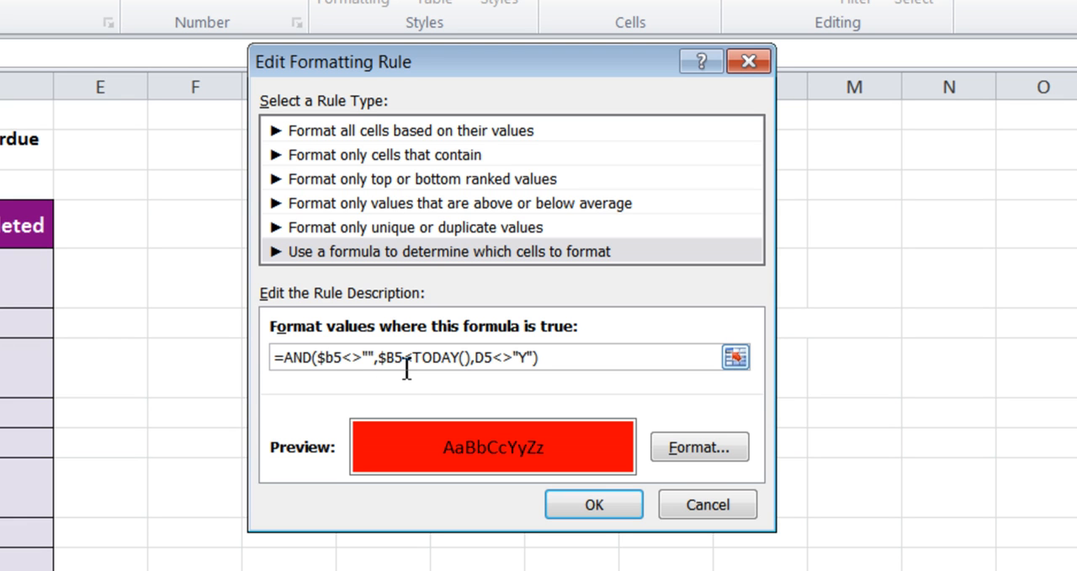
{"action": "mouse_move", "coordinate": [526, 377]}
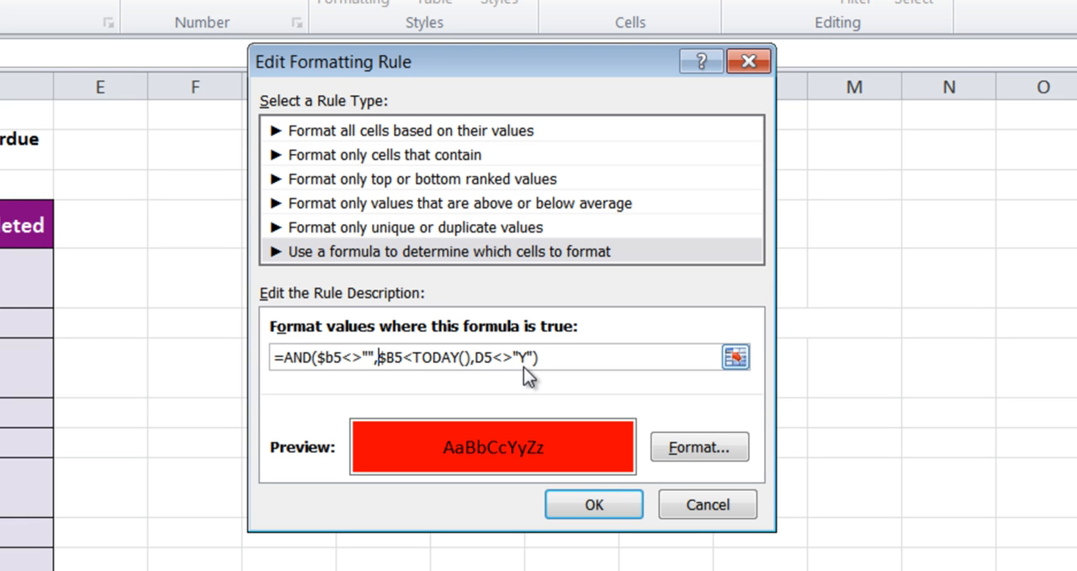
{"action": "mouse_move", "coordinate": [442, 470]}
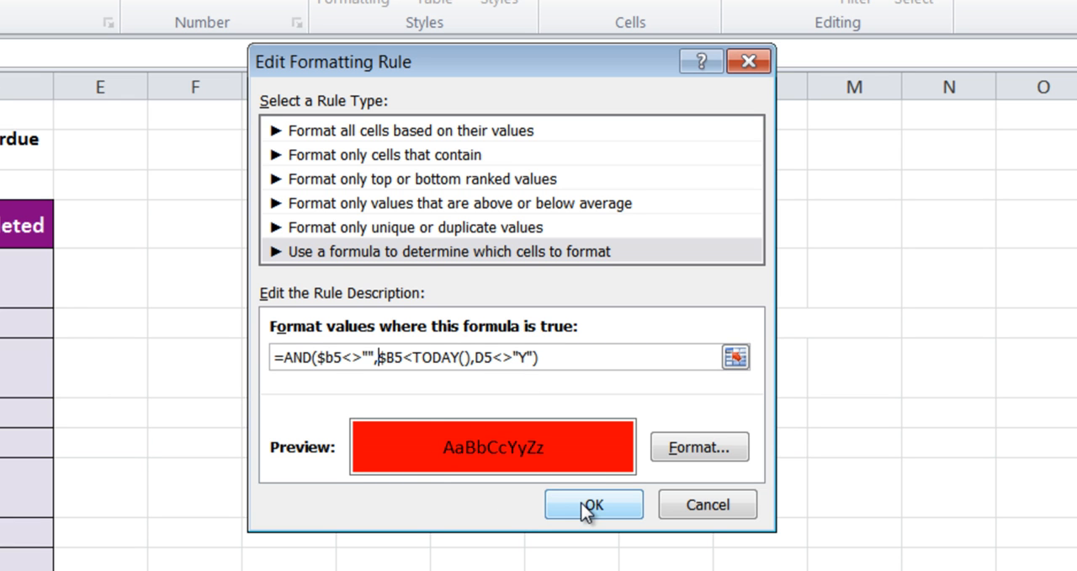
{"action": "left_click", "coordinate": [593, 504]}
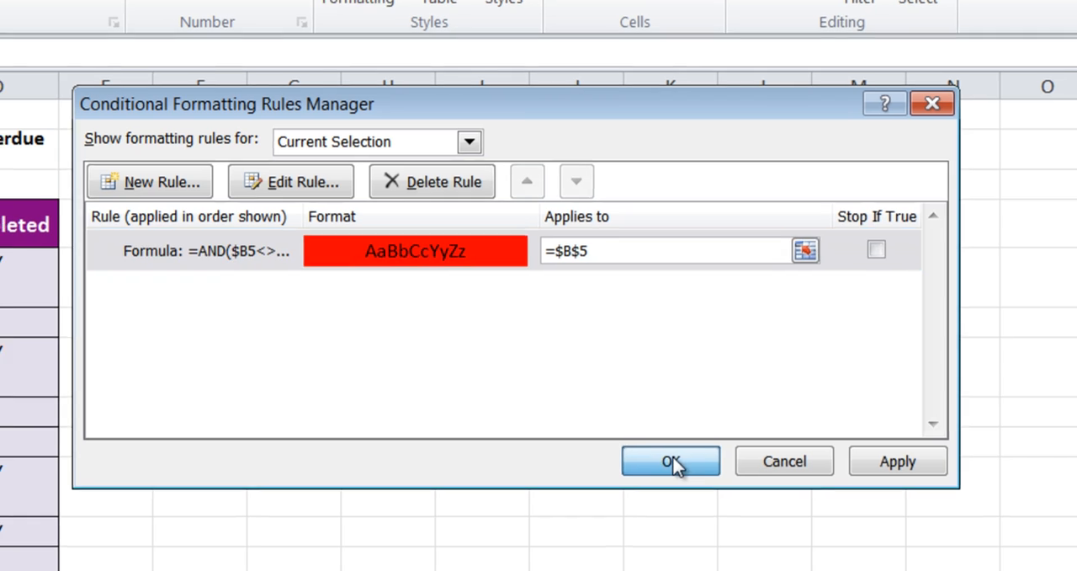
Apply the non-blank overdue rule so the blank due date in row 8 loses its red fill.
{"action": "left_click", "coordinate": [671, 461]}
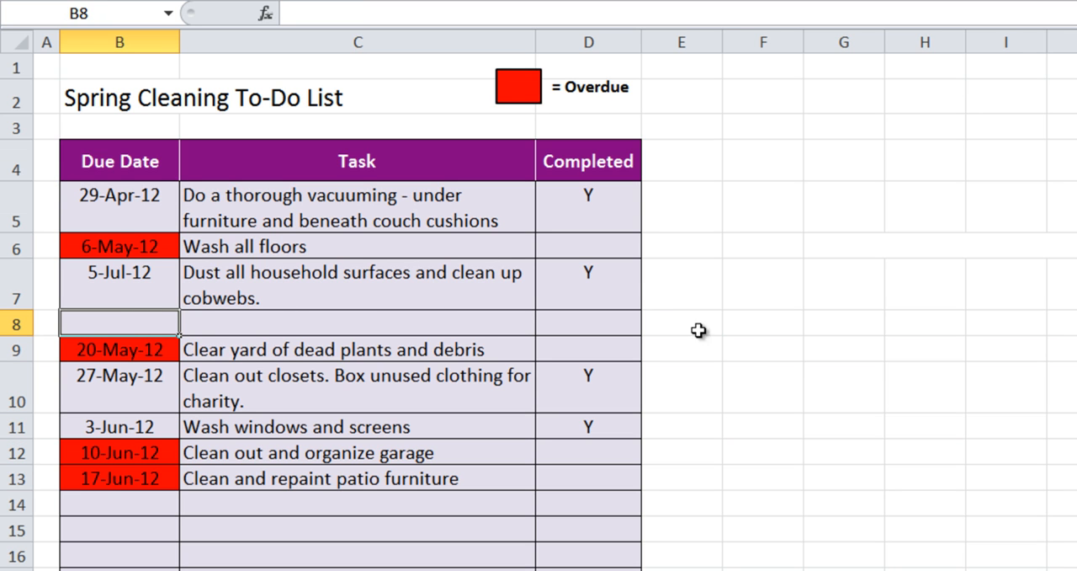
{"action": "mouse_move", "coordinate": [810, 390]}
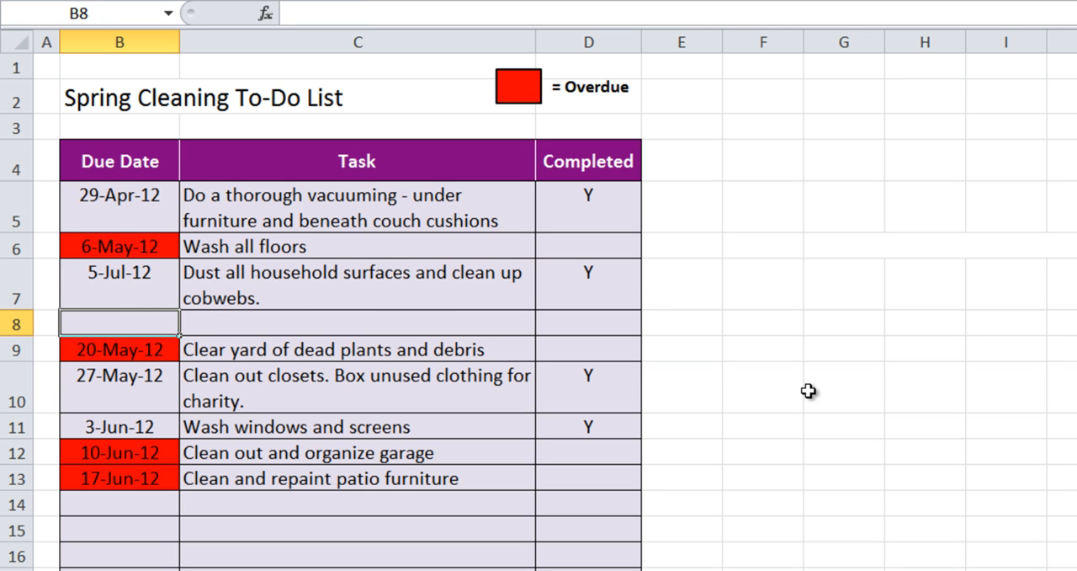